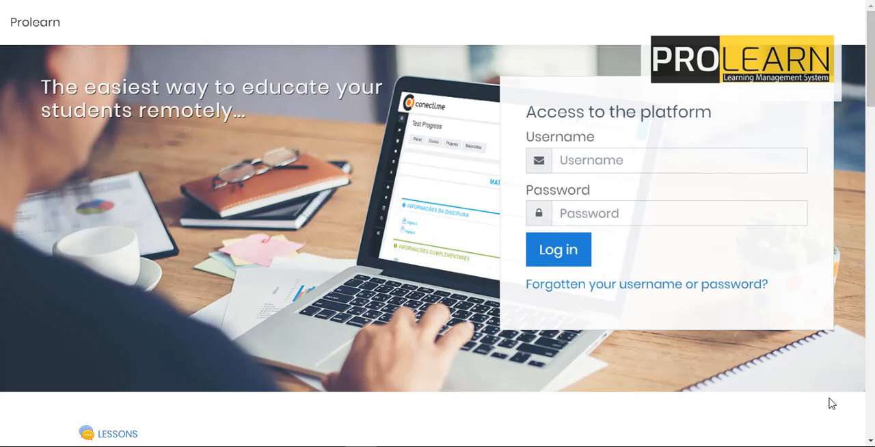
mouse_move(782, 251)
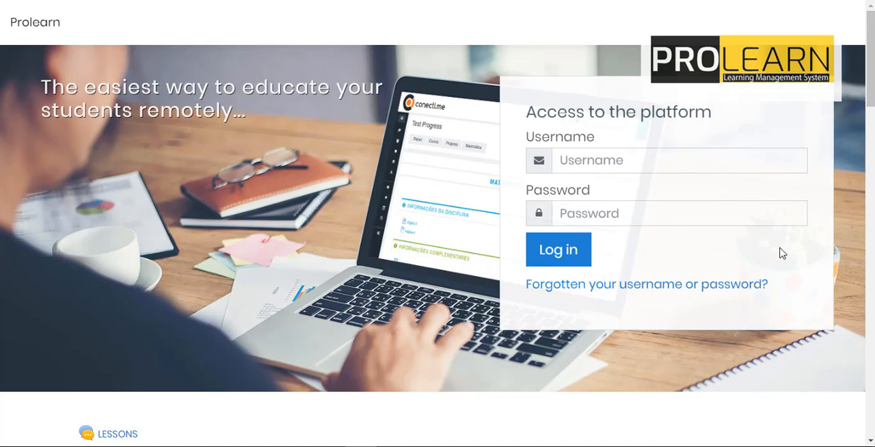
click(557, 250)
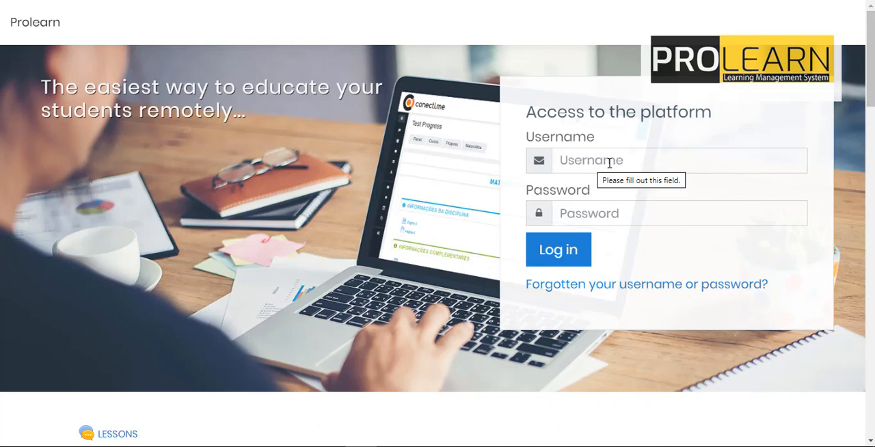
text(fednard)
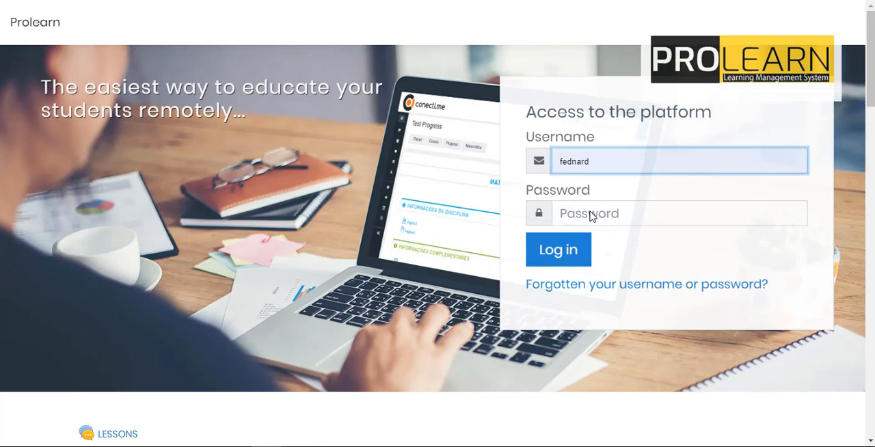
click(676, 212)
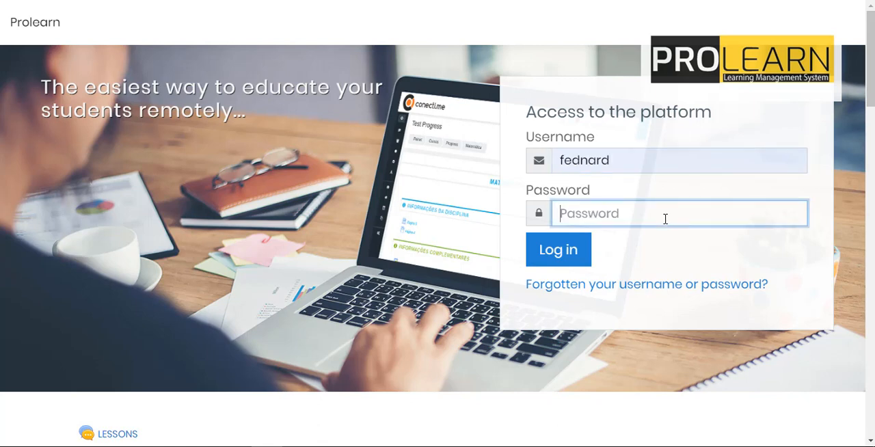
text(*)
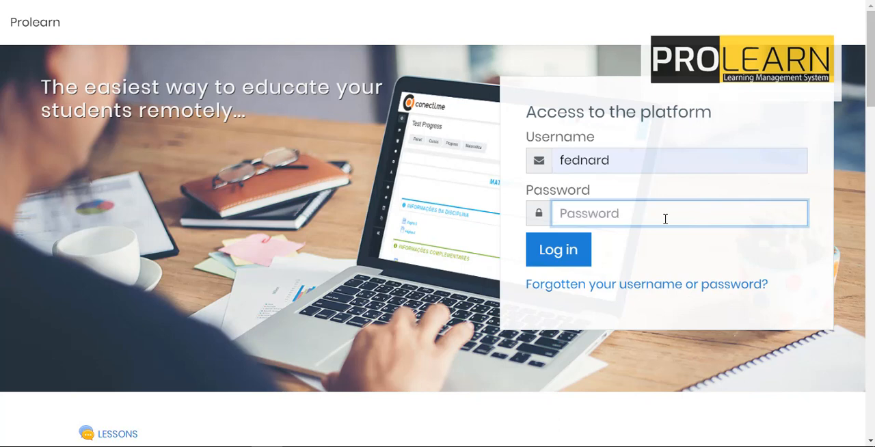
text(••)
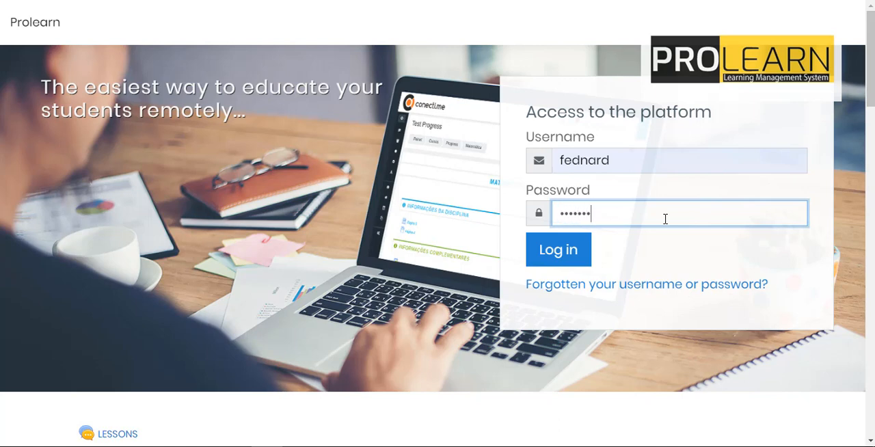
text(••)
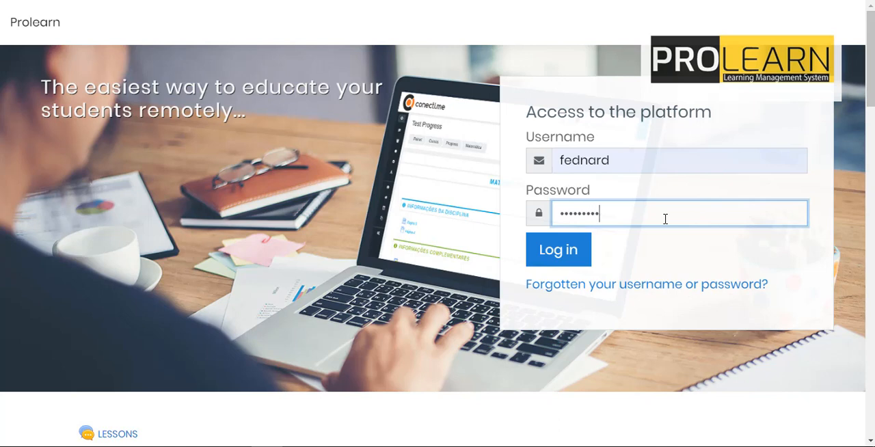
text(••)
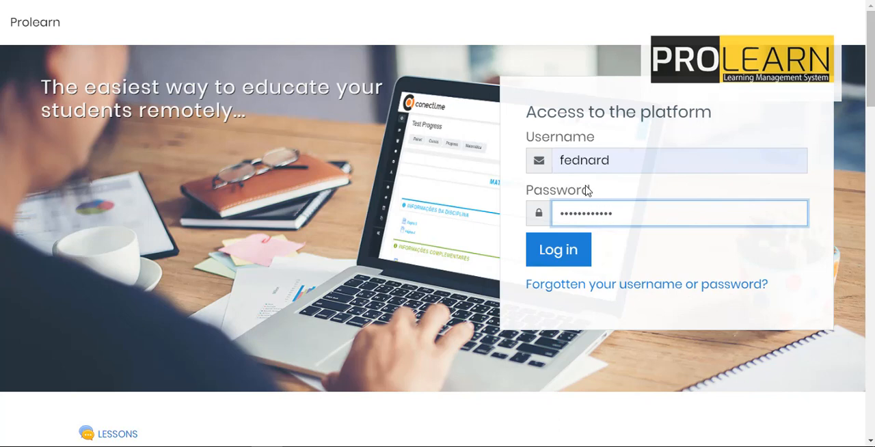
click(557, 249)
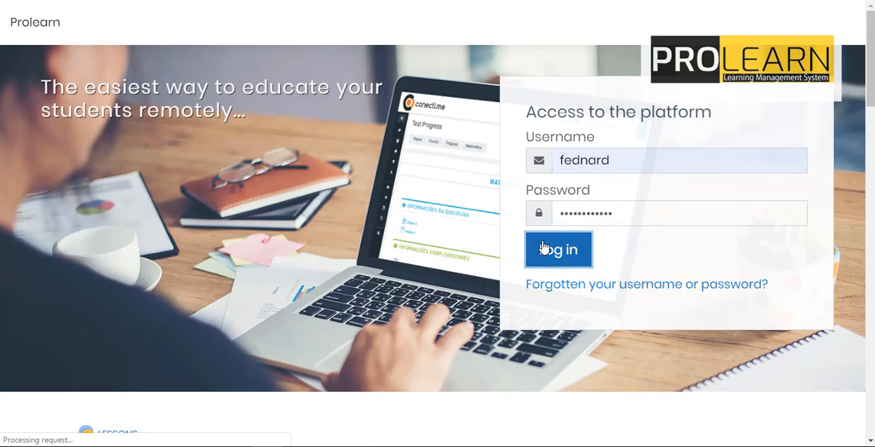
Browse the dashboard's recently accessed courses and course overview, including Biology and Chemistry
click(558, 250)
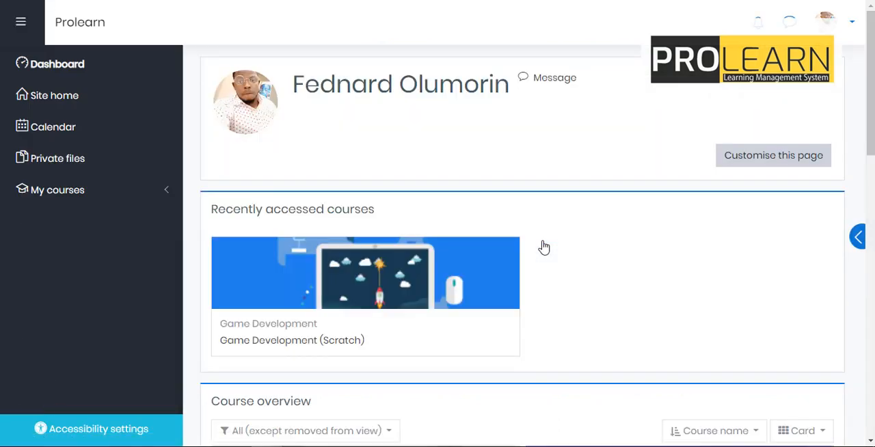
scroll(down, 3)
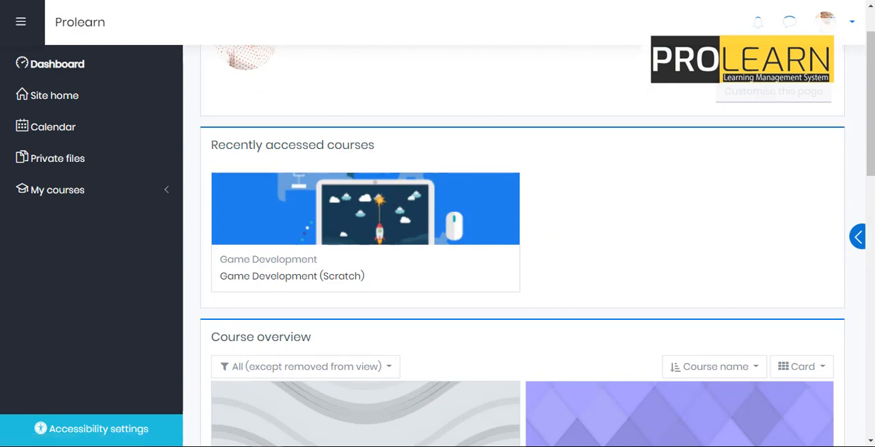
scroll(down, 3)
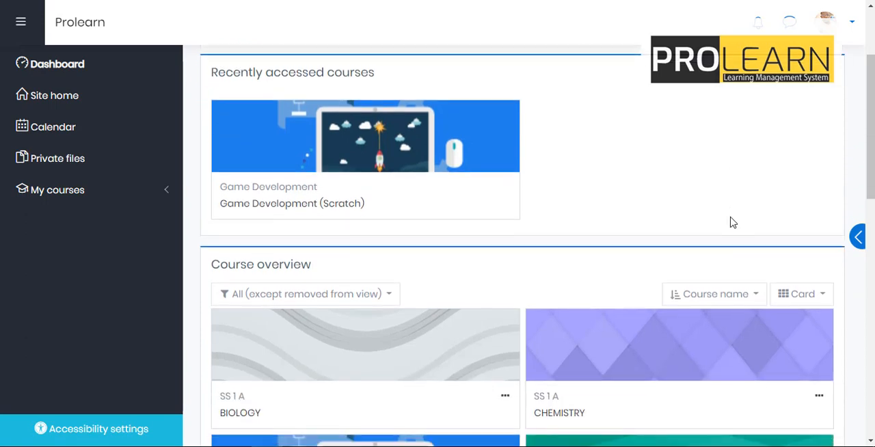
scroll(down, 3)
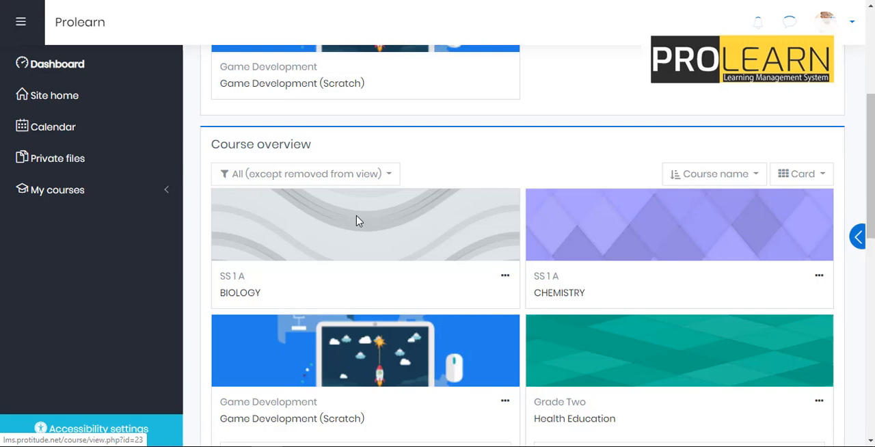
scroll(down, 3)
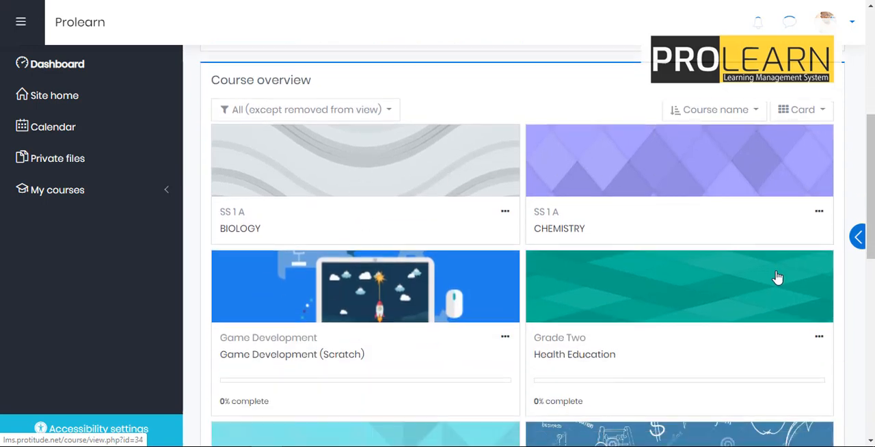
scroll(up, 3)
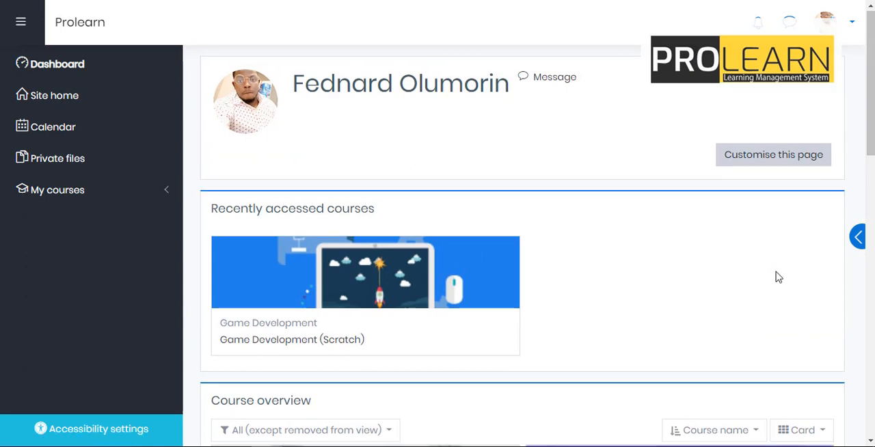
scroll(down, 3)
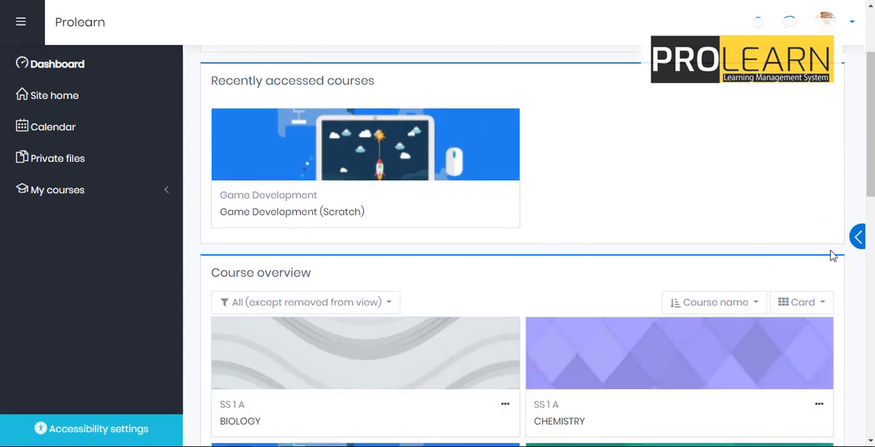
scroll(down, 3)
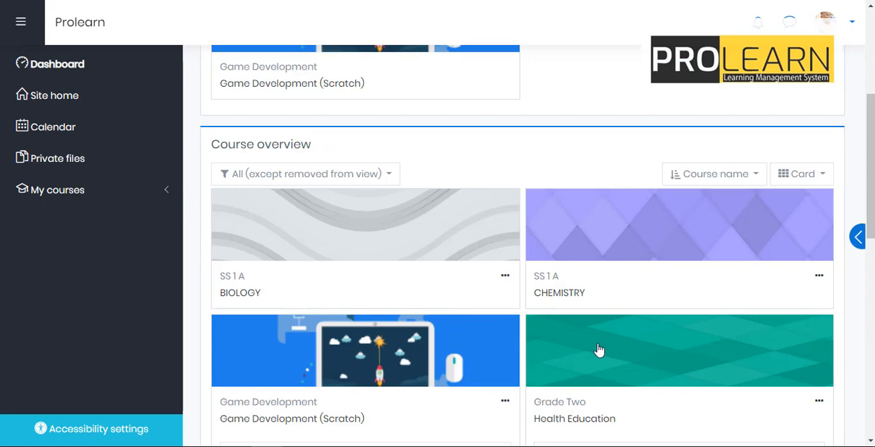
mouse_move(184, 169)
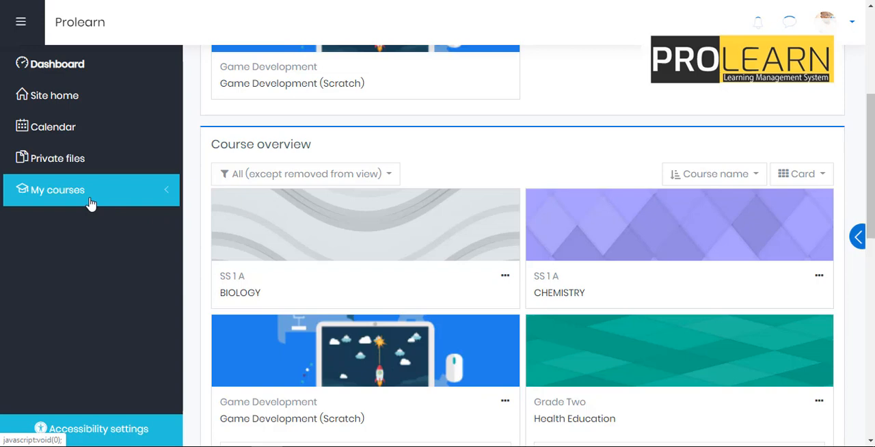
Expand My courses (INT 101, HE, Game Dev, BIO, PHY, CHM) and open Game Dev
click(57, 189)
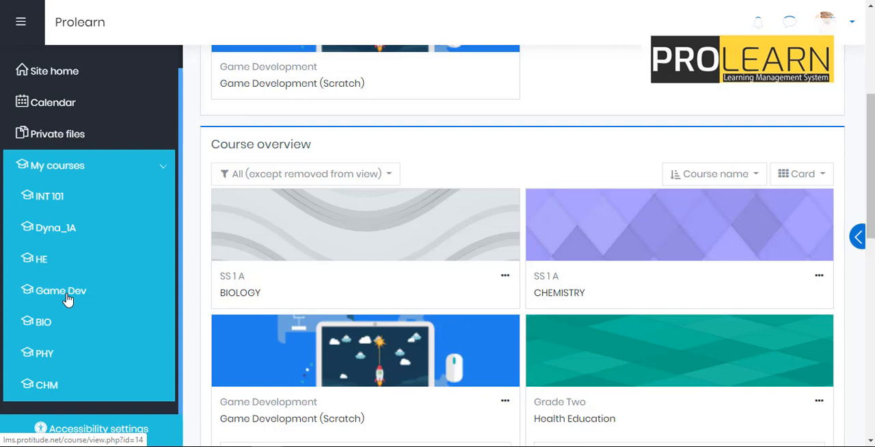
mouse_move(73, 296)
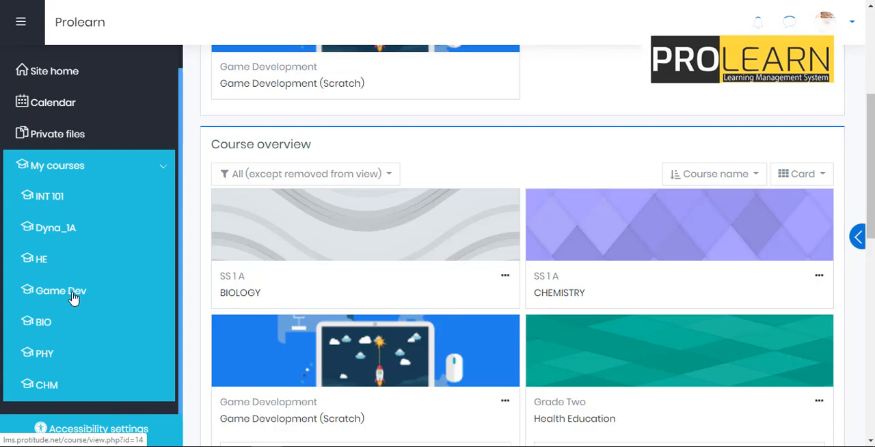
mouse_move(50, 300)
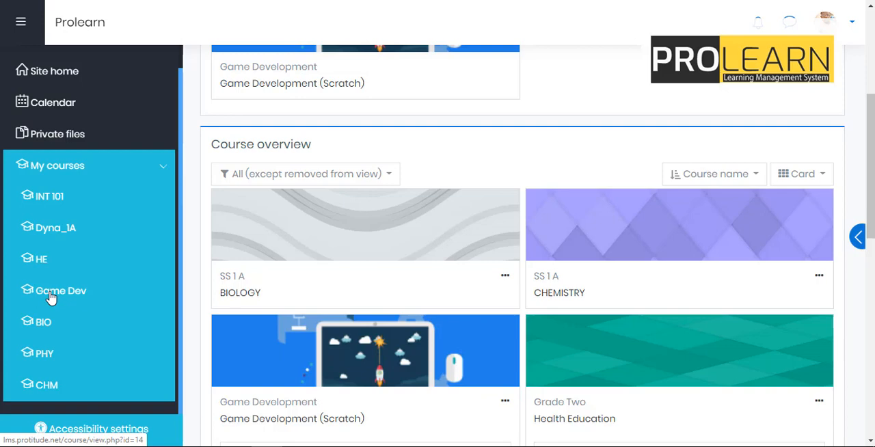
click(61, 289)
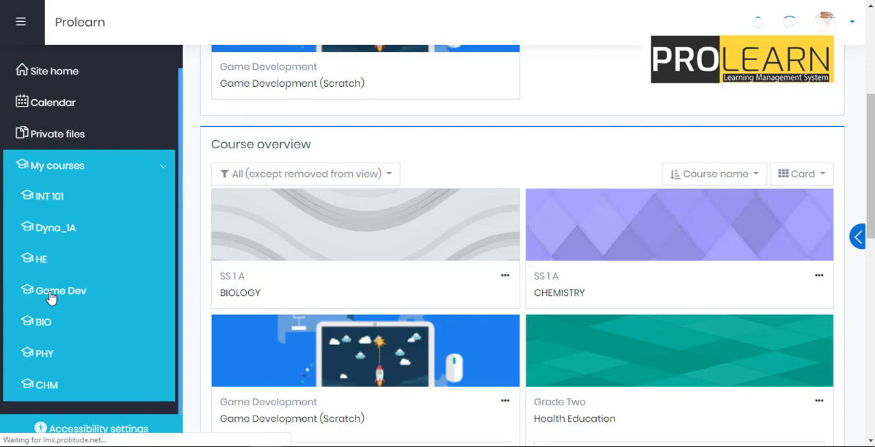
click(60, 290)
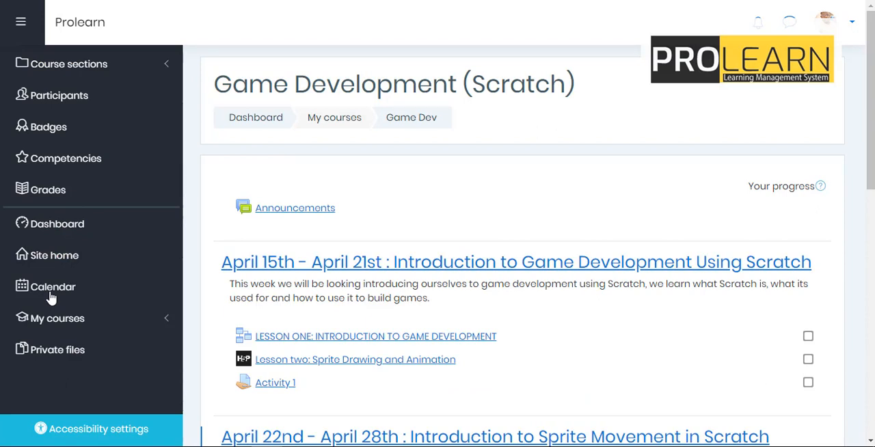
scroll(down, 3)
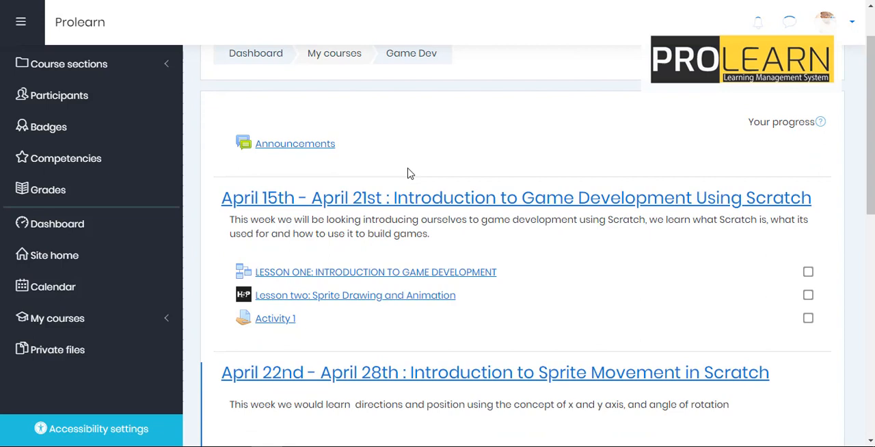
scroll(down, 3)
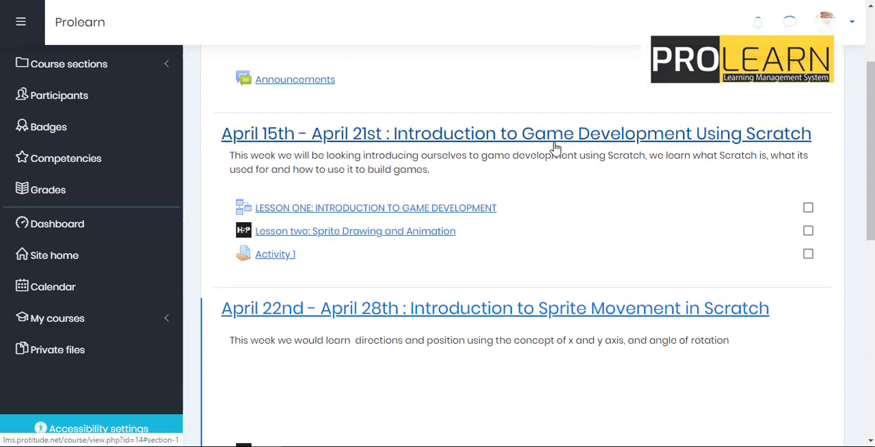
scroll(down, 3)
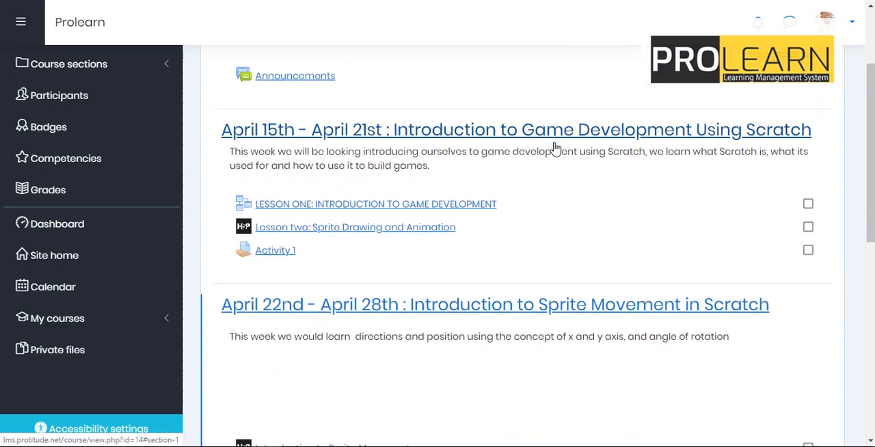
scroll(down, 3)
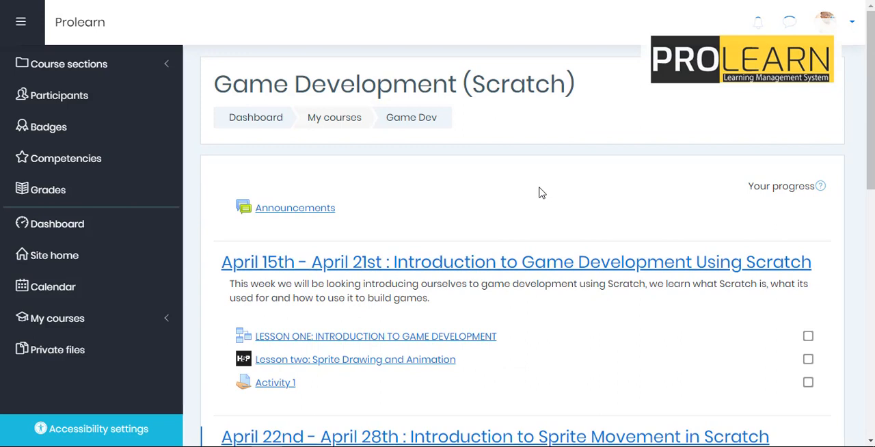
scroll(down, 3)
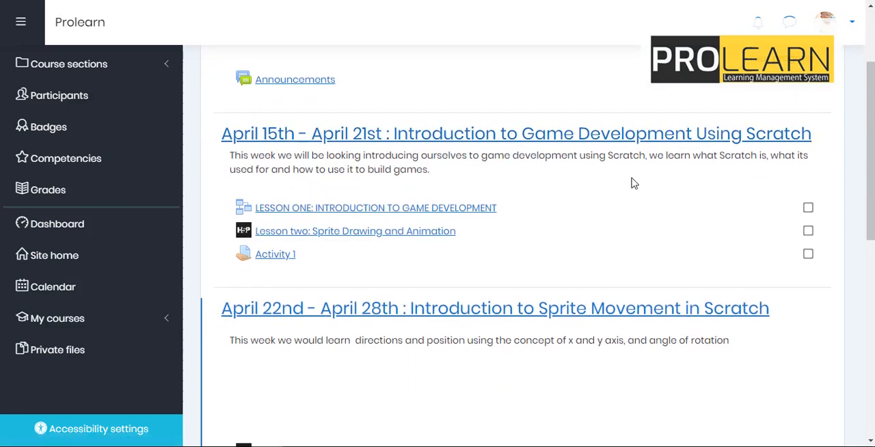
mouse_move(675, 181)
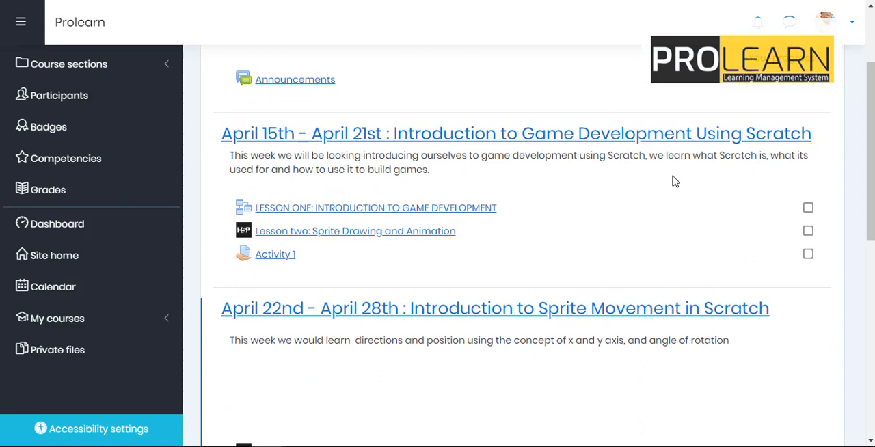
mouse_move(516, 214)
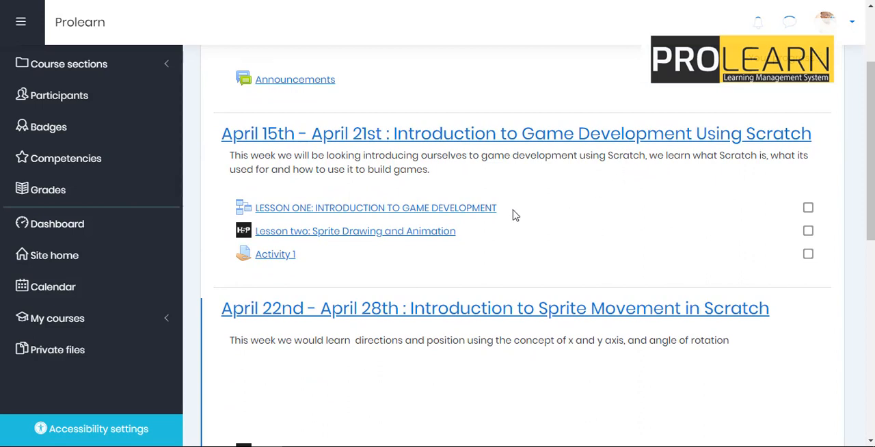
mouse_move(407, 152)
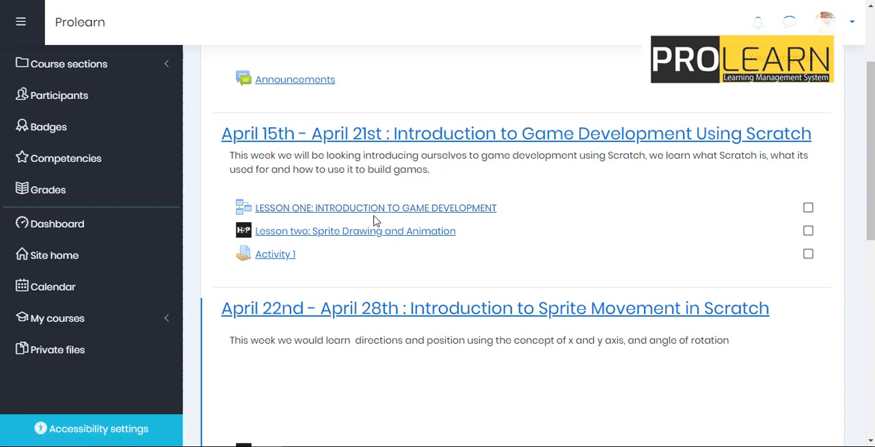
mouse_move(411, 244)
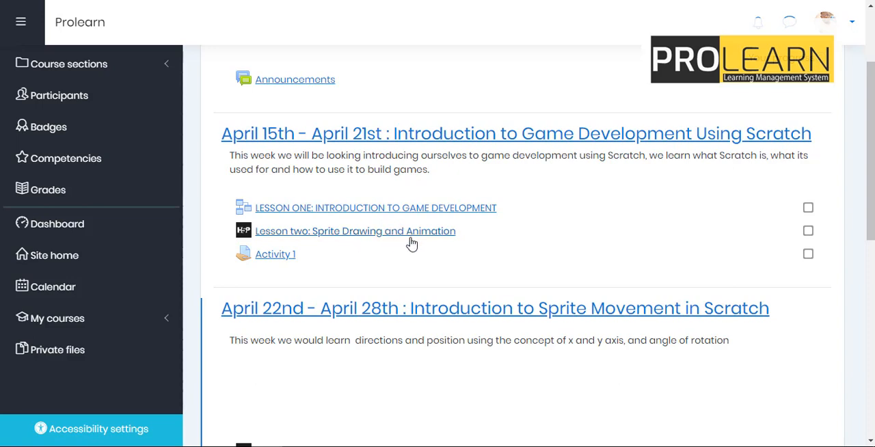
mouse_move(266, 260)
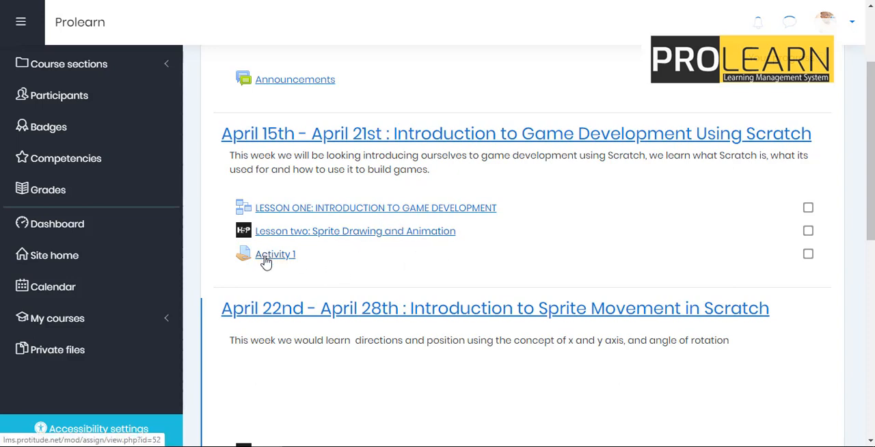
mouse_move(254, 258)
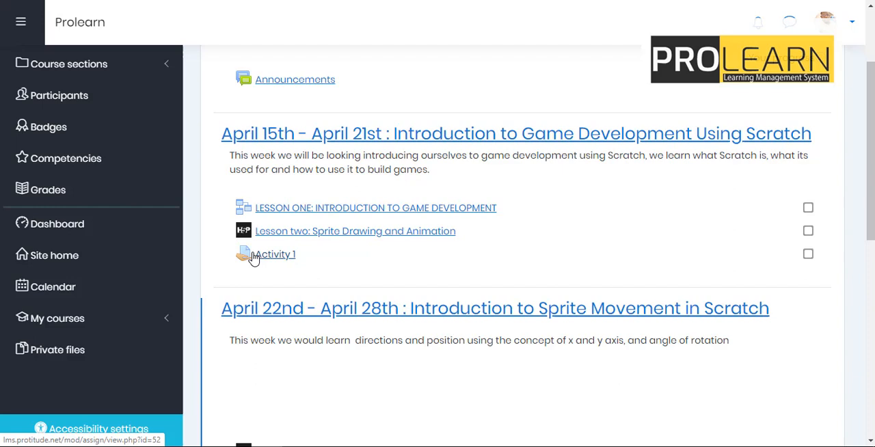
Scan the course page and open Lesson One: Introduction to Game Development
scroll(down, 3)
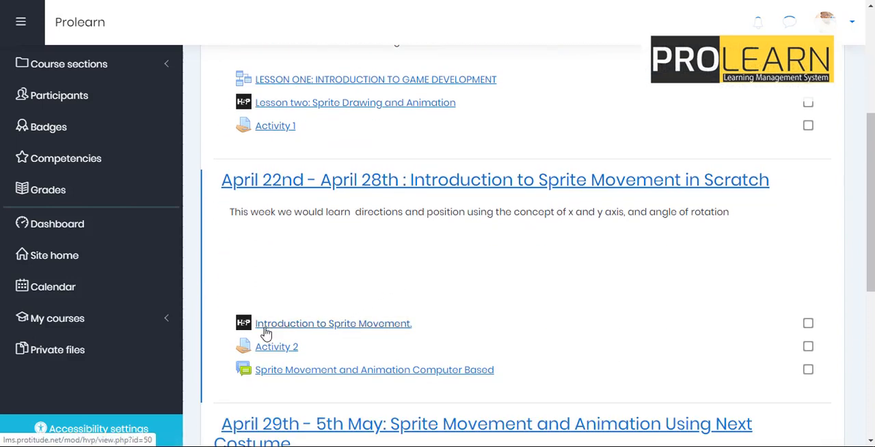
mouse_move(305, 329)
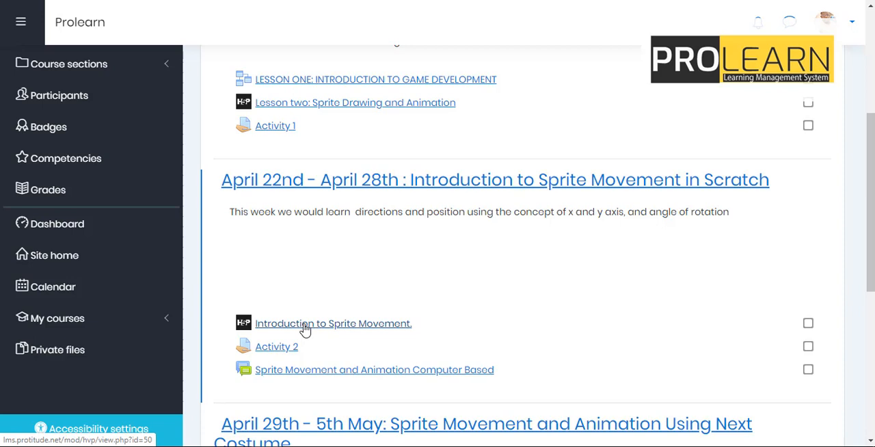
scroll(down, 3)
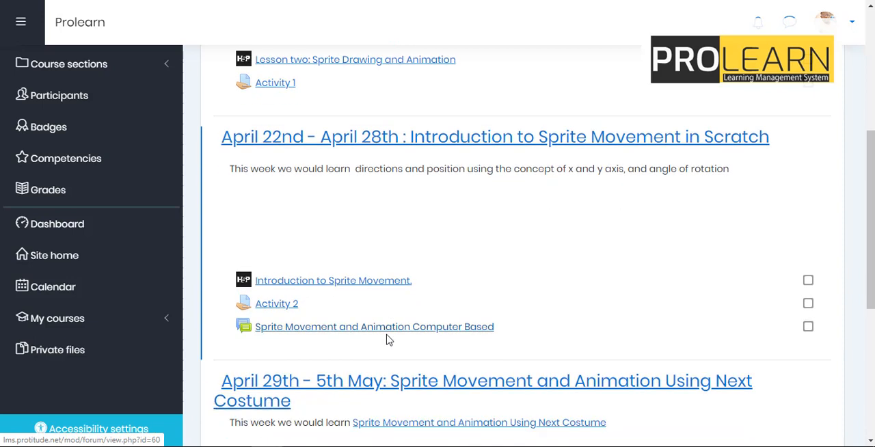
scroll(down, 3)
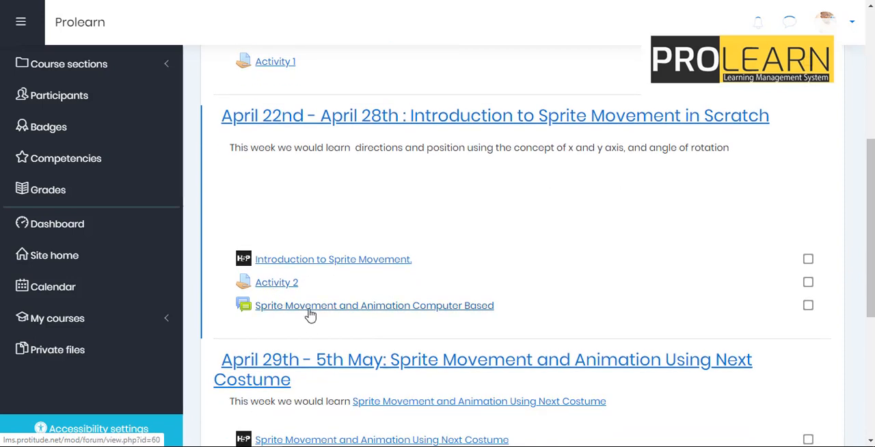
mouse_move(468, 310)
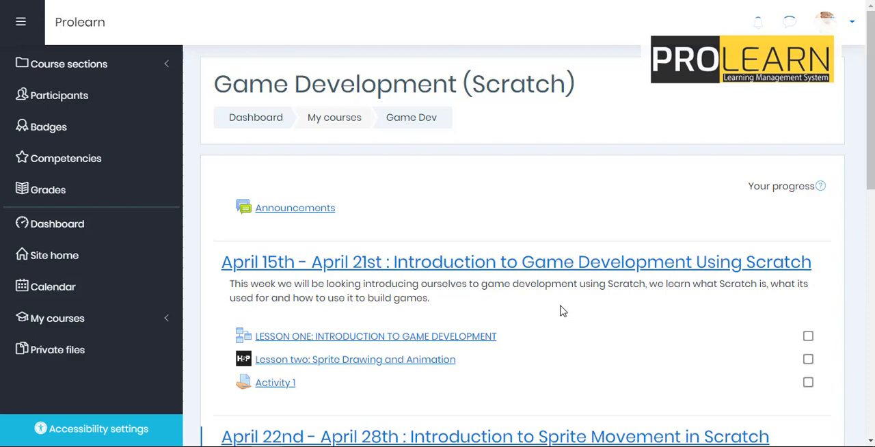
scroll(down, 3)
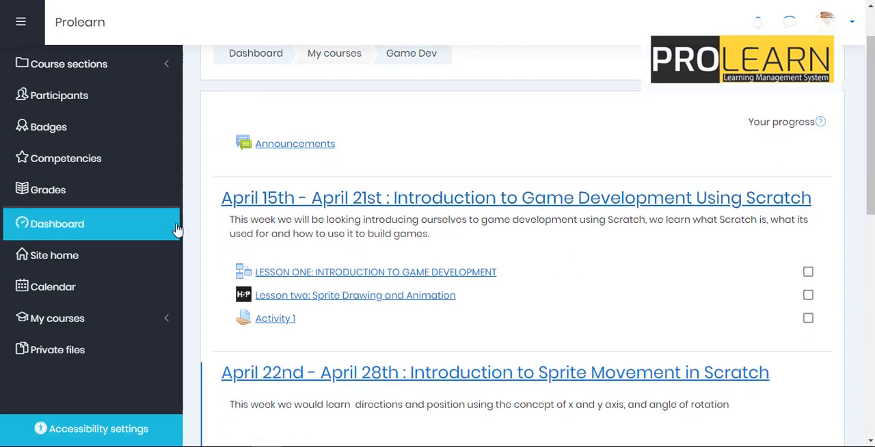
mouse_move(586, 330)
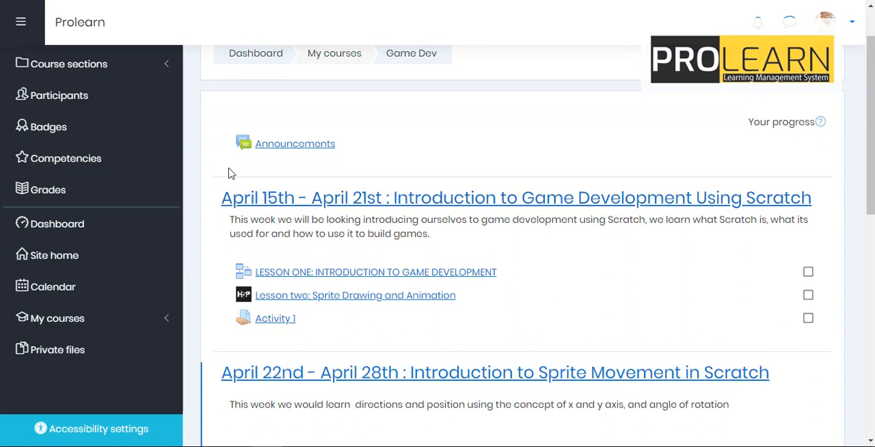
scroll(down, 3)
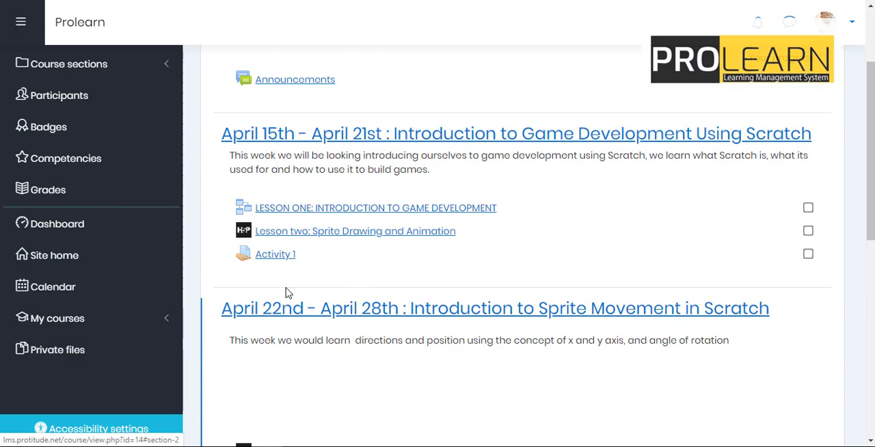
scroll(down, 3)
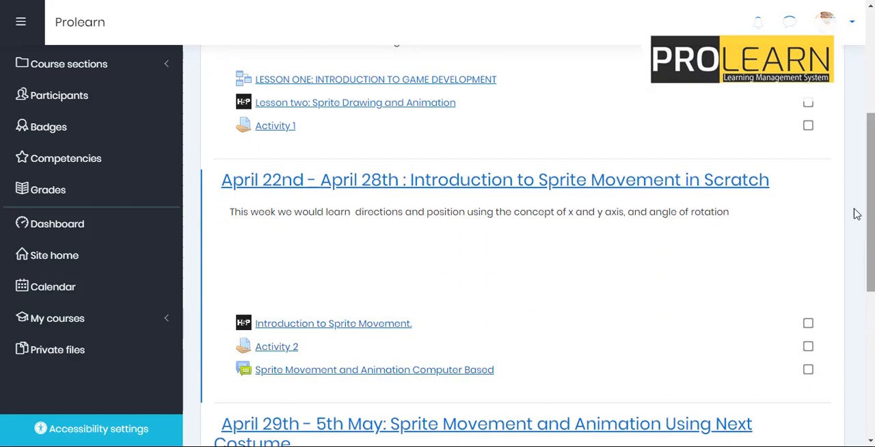
scroll(up, 3)
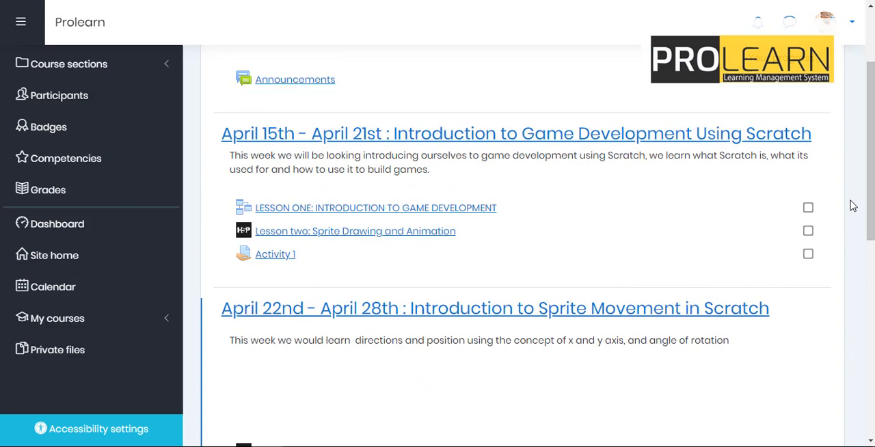
scroll(up, 3)
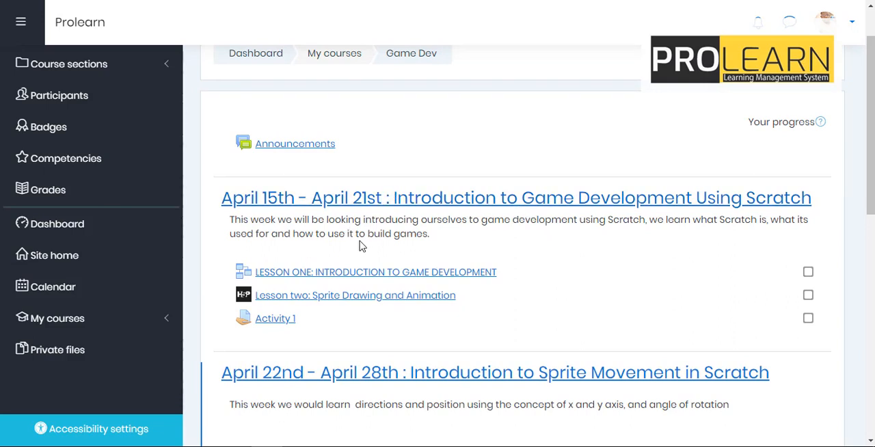
mouse_move(437, 272)
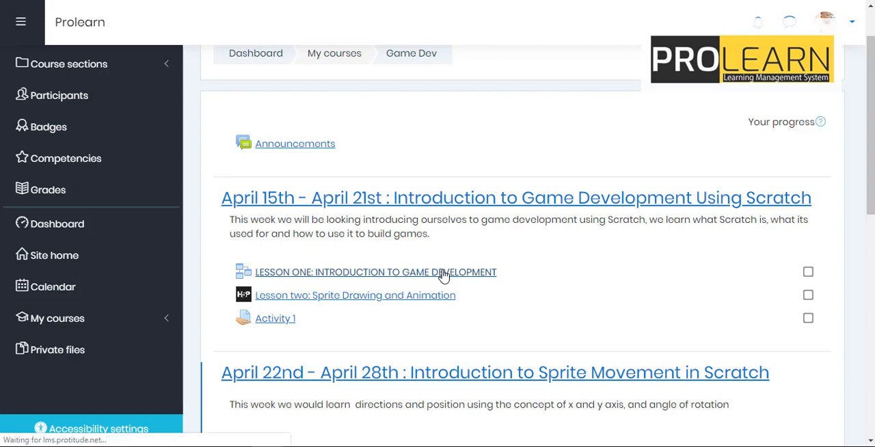
click(375, 272)
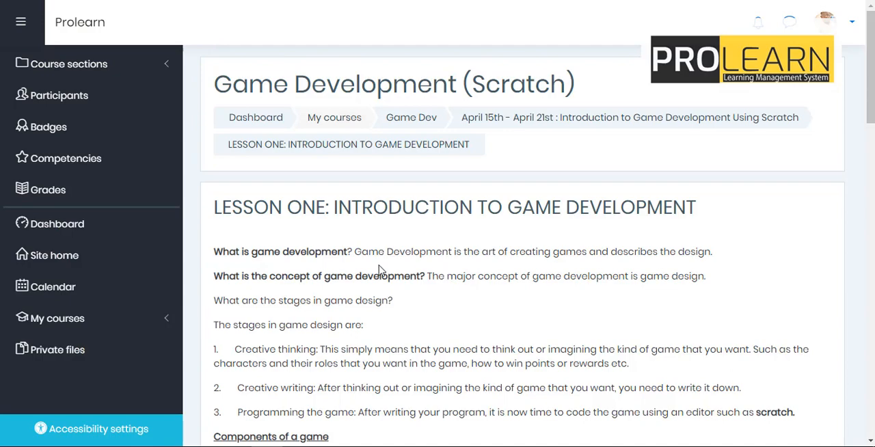
Read Lesson One to the bottom and continue to Lesson two: Sprite Drawing and Animation
scroll(down, 3)
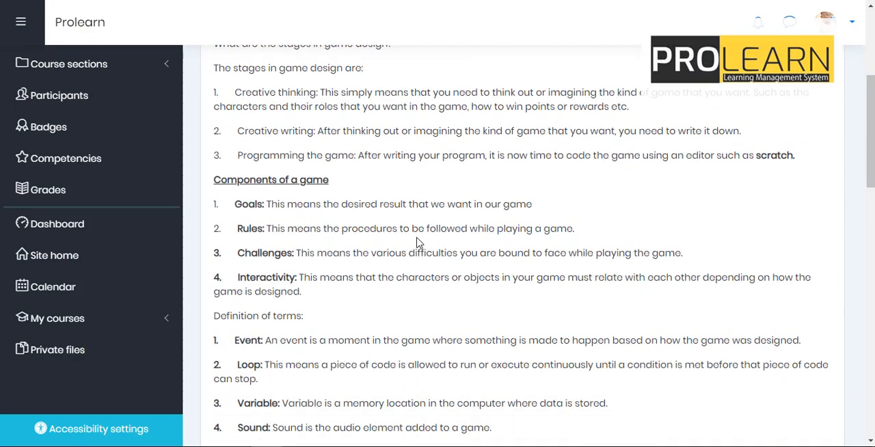
scroll(down, 3)
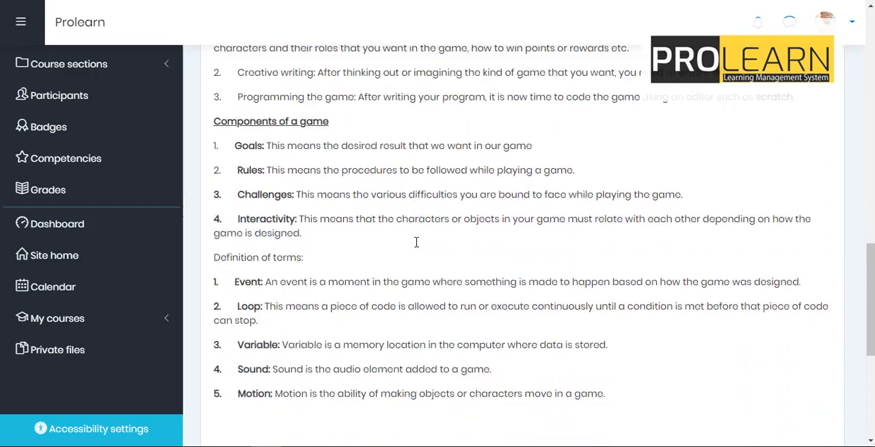
scroll(down, 3)
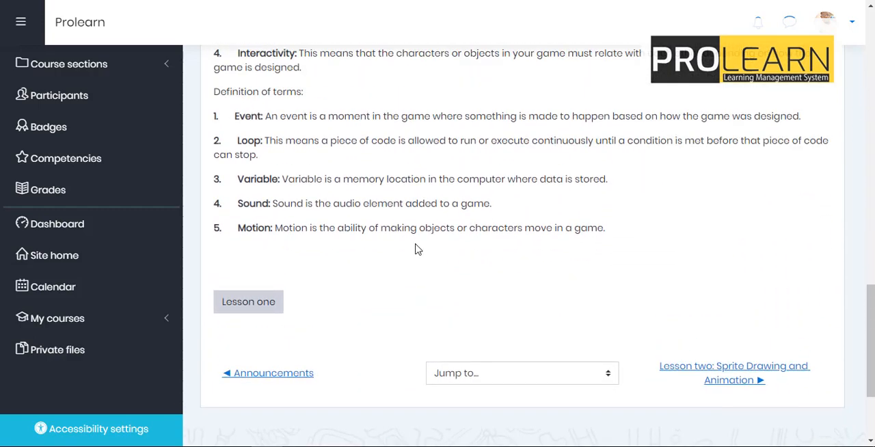
scroll(up, 3)
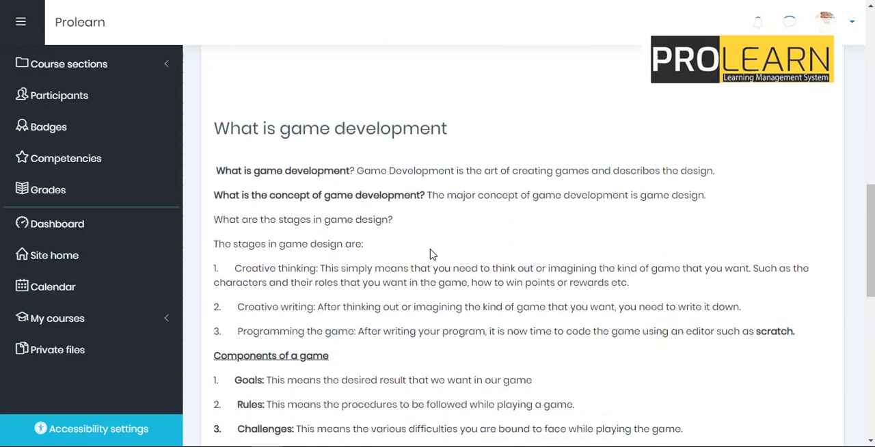
scroll(down, 3)
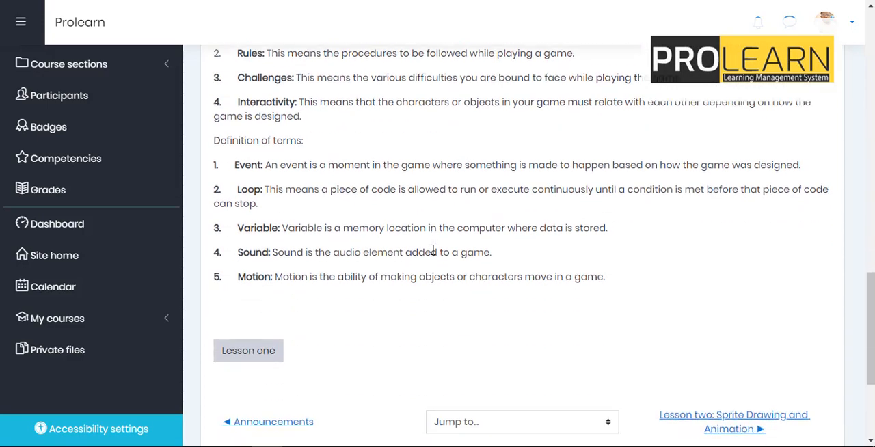
scroll(down, 3)
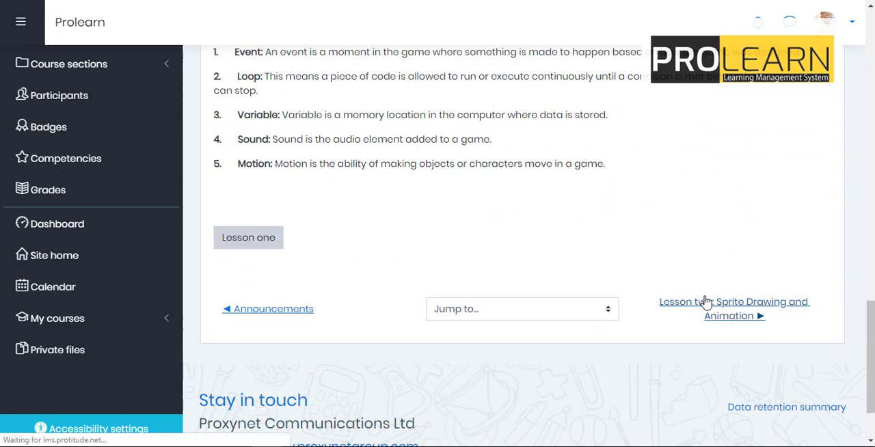
click(733, 301)
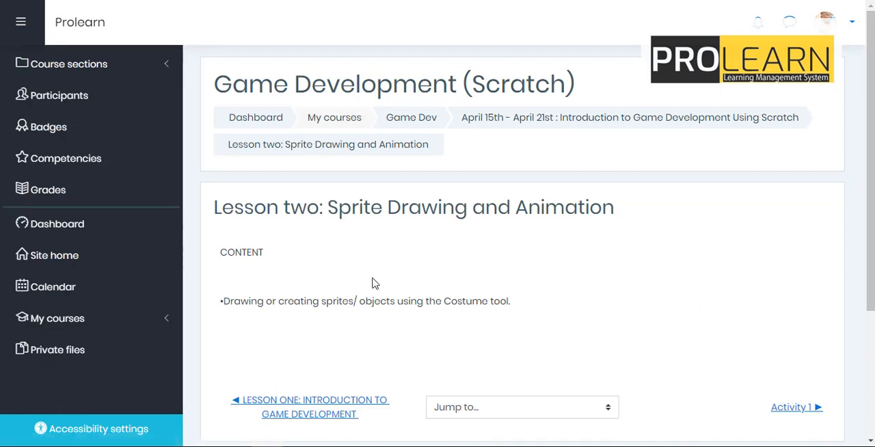
Scroll to the Lesson two H5P presentation and advance to slide 2 of 12
scroll(down, 3)
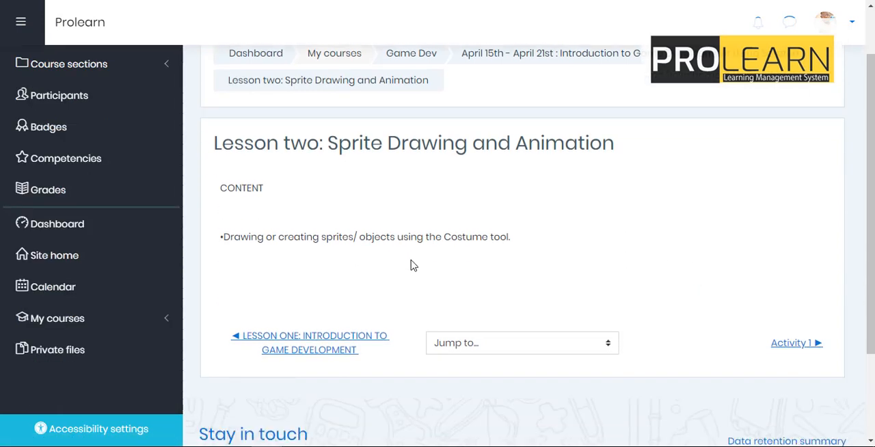
scroll(down, 3)
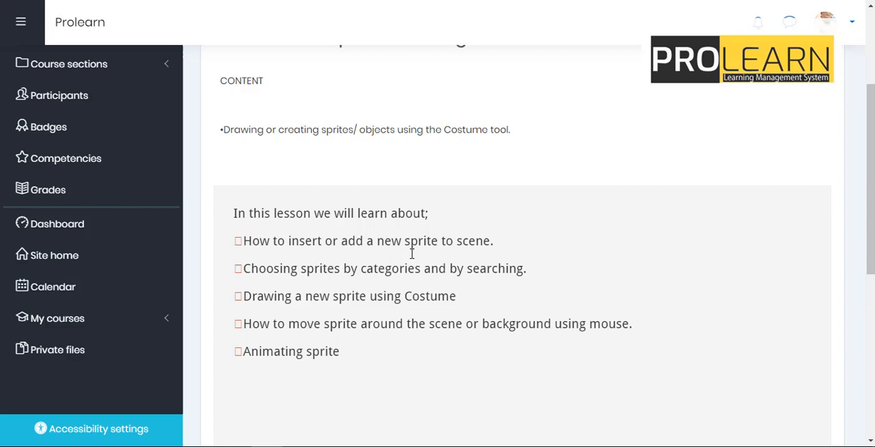
scroll(down, 3)
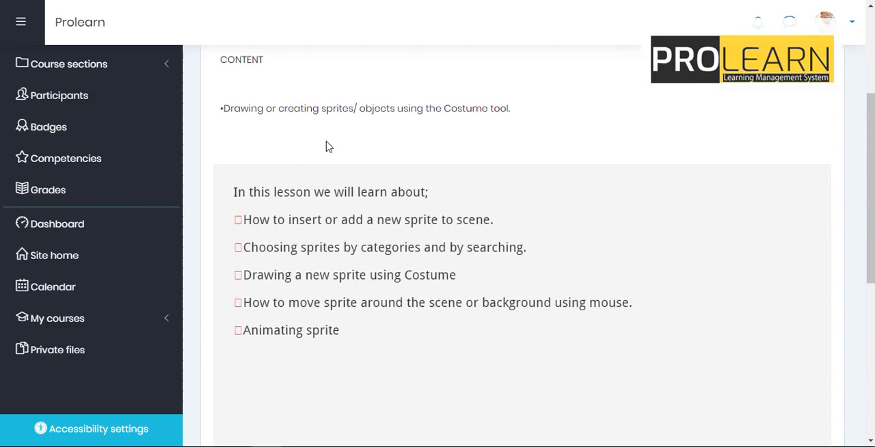
scroll(down, 3)
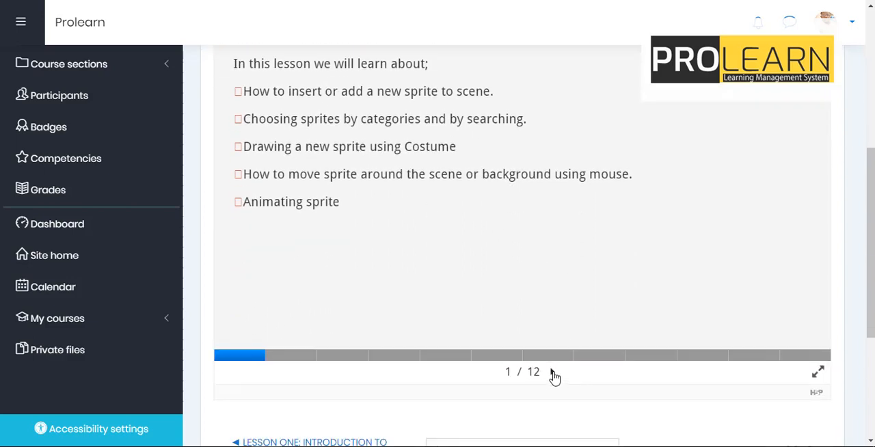
click(550, 371)
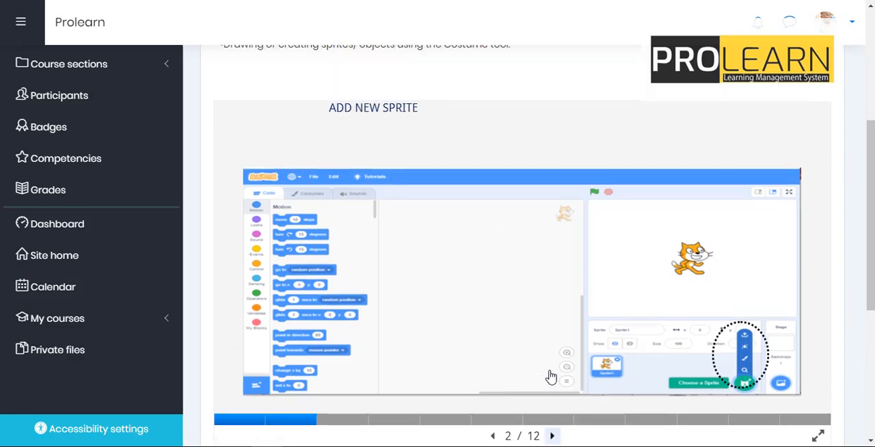
Page through the remaining slides to 12/12, then open Activity 1
scroll(down, 3)
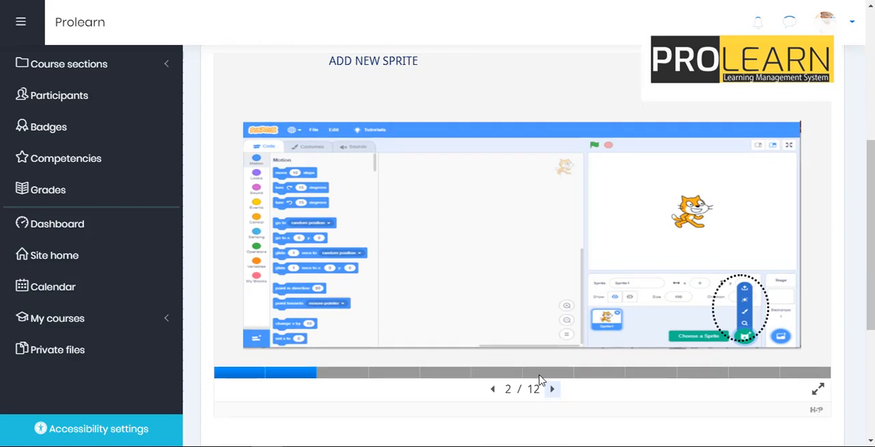
click(551, 388)
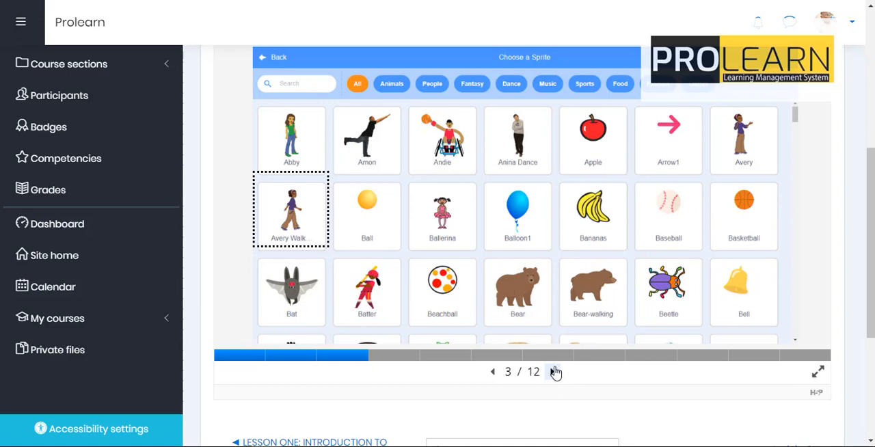
click(551, 371)
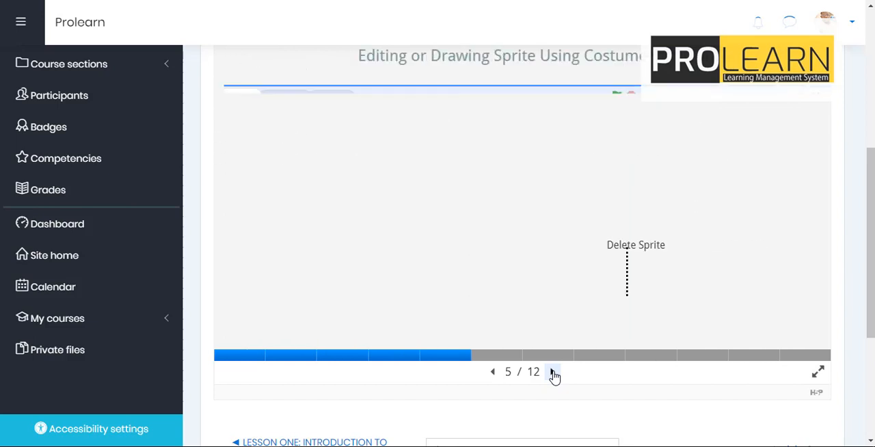
click(553, 371)
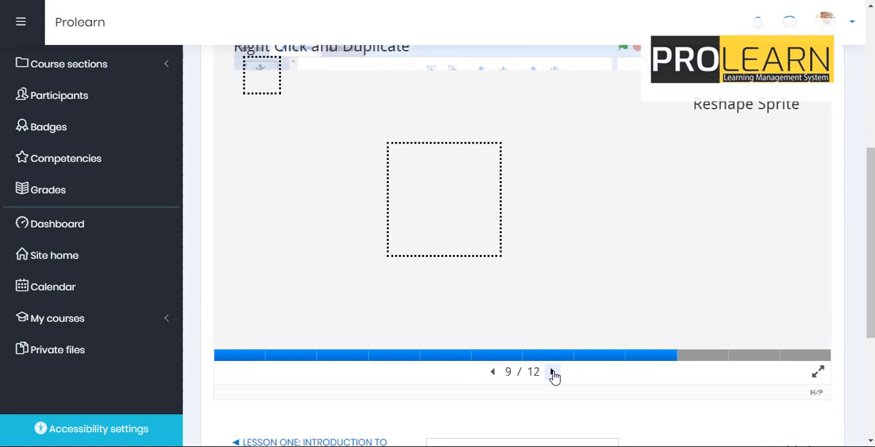
click(552, 371)
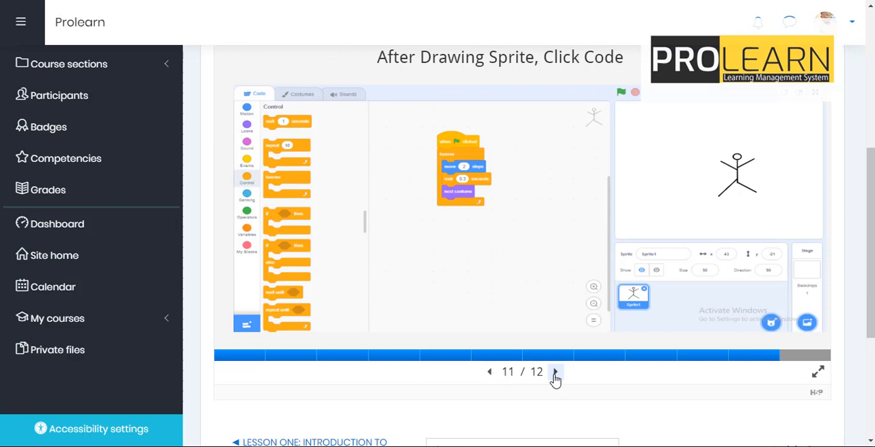
click(554, 372)
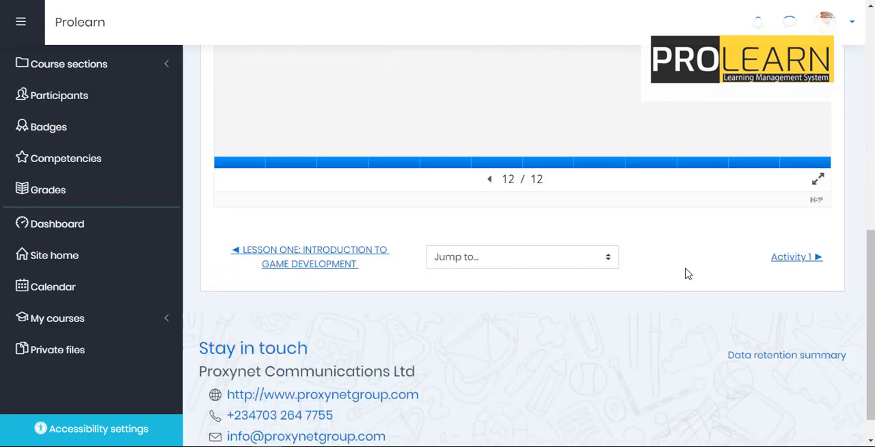
mouse_move(801, 260)
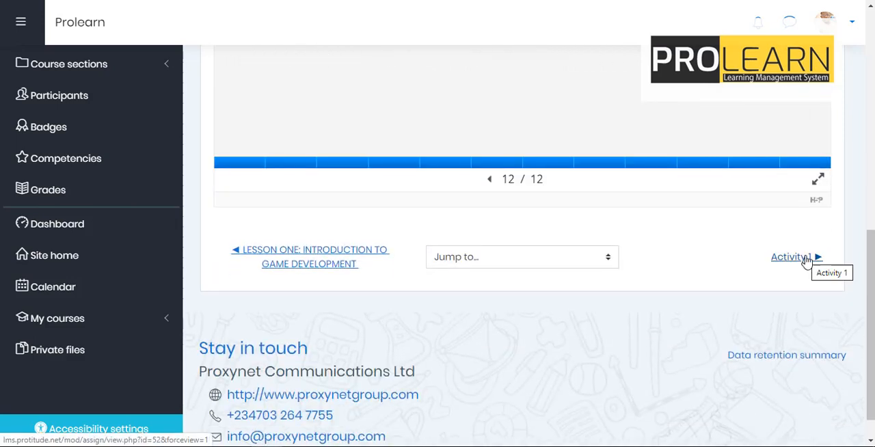
click(793, 258)
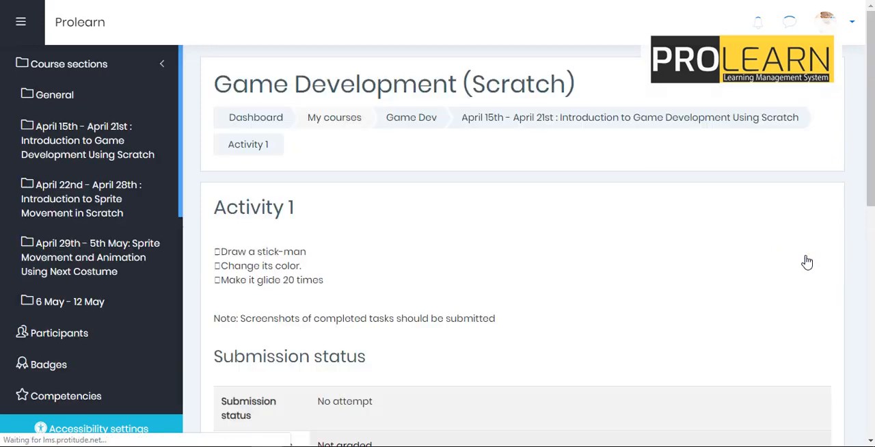
Return via the 'April 15th - April 21st' breadcrumb to the week-one course section
click(163, 64)
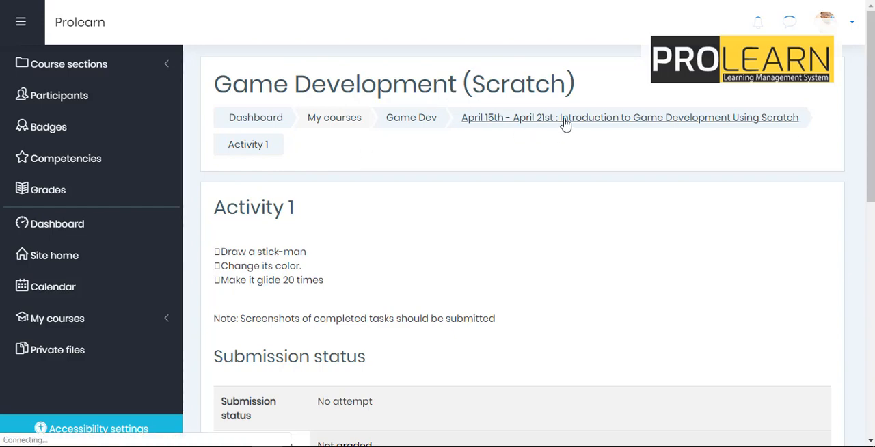
click(629, 117)
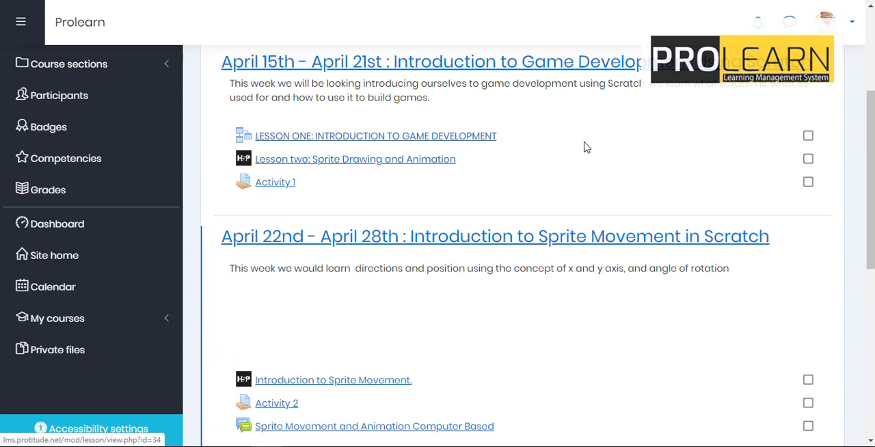
mouse_move(433, 212)
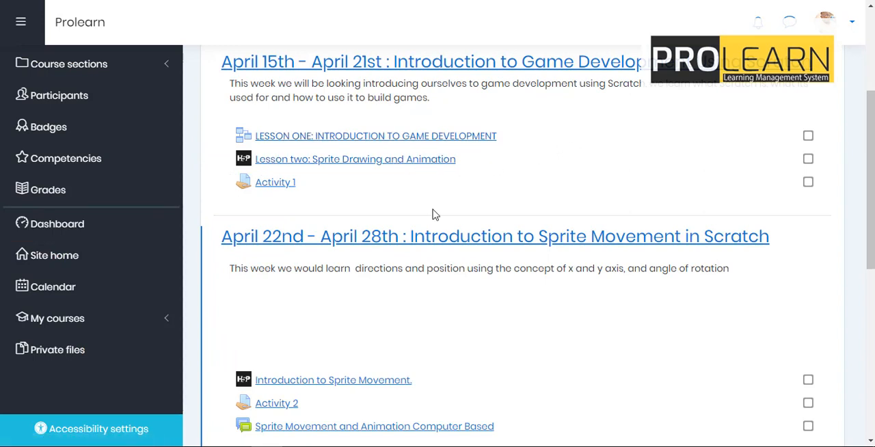
mouse_move(342, 193)
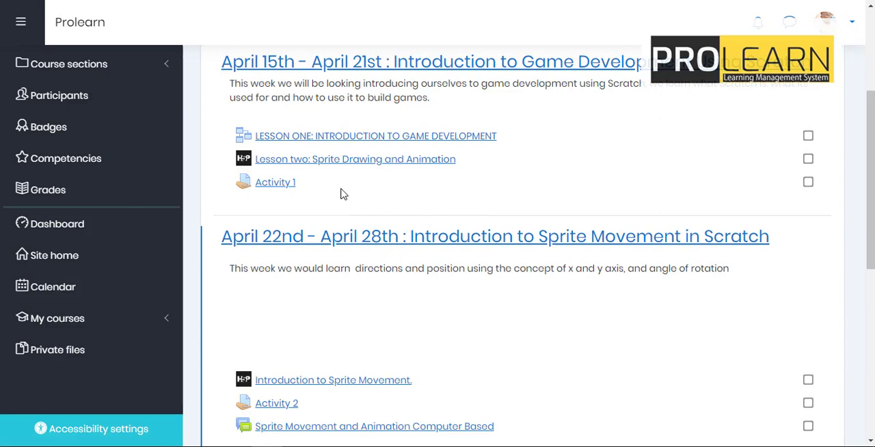
mouse_move(455, 66)
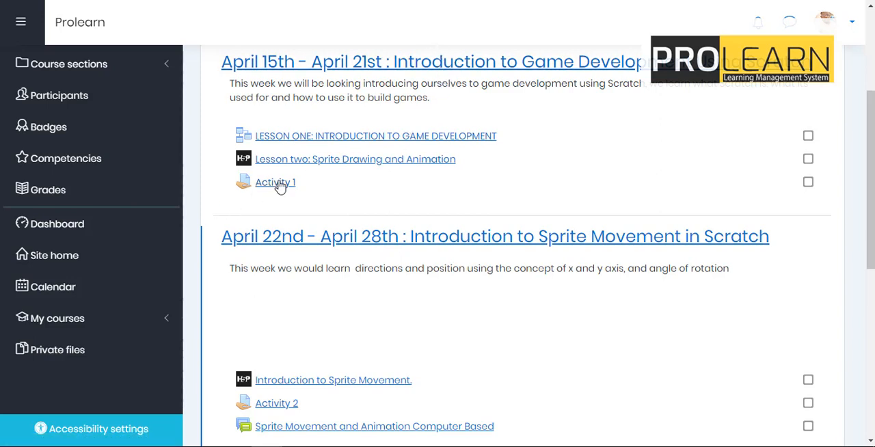
Reopen Activity 1 from the April 15th - April 21st item list
click(275, 182)
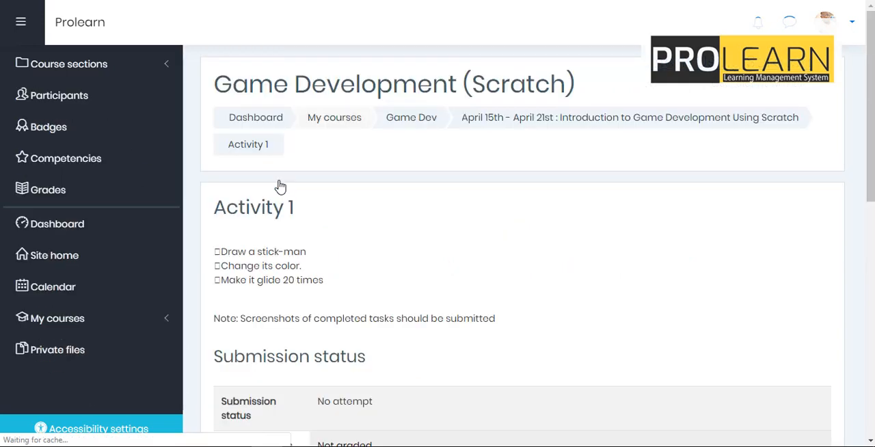
mouse_move(388, 244)
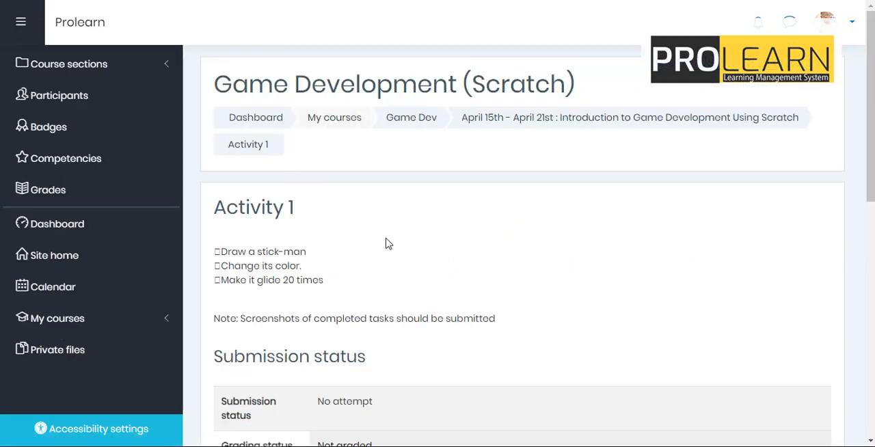
scroll(down, 3)
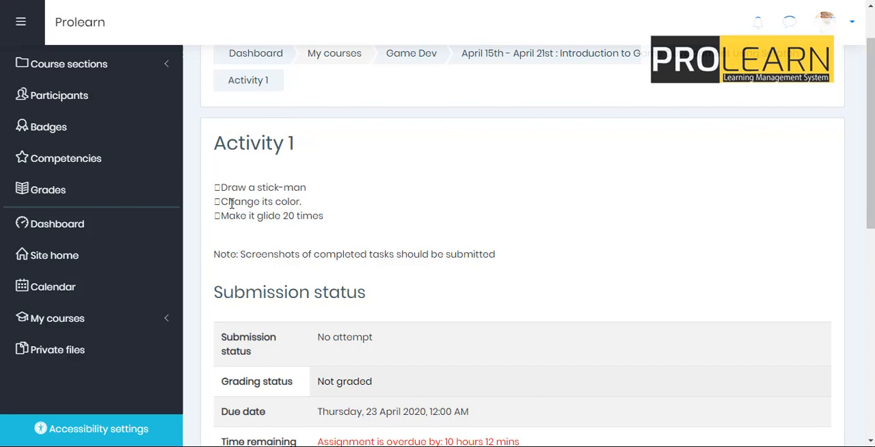
mouse_move(281, 232)
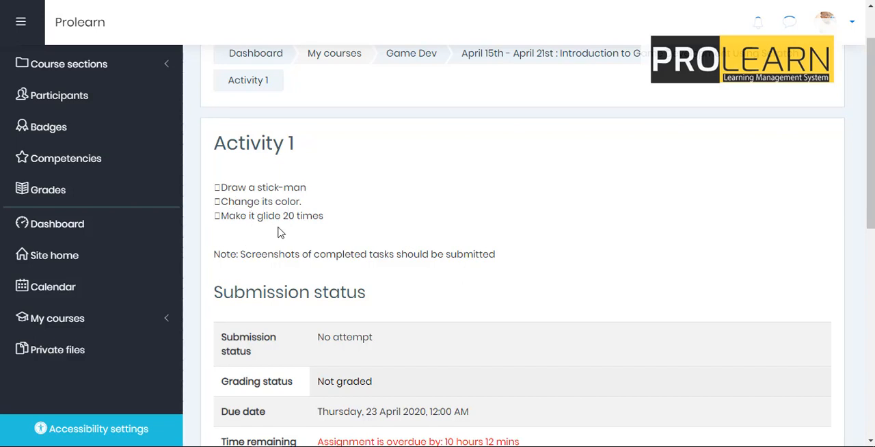
mouse_move(354, 236)
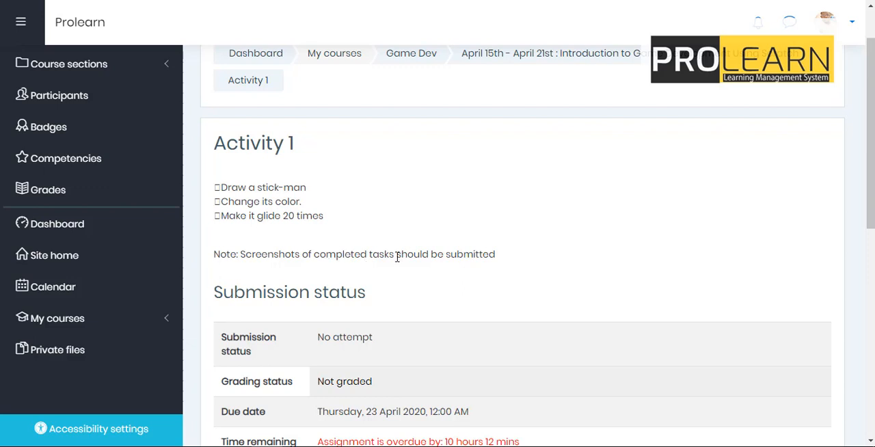
scroll(down, 3)
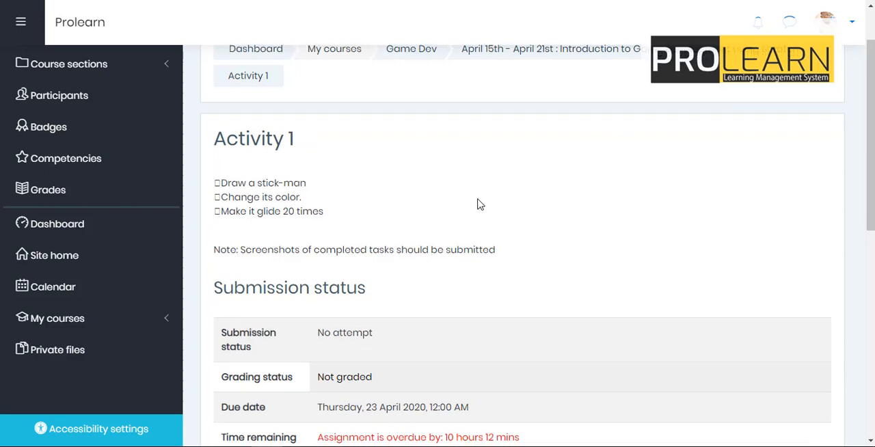
scroll(down, 3)
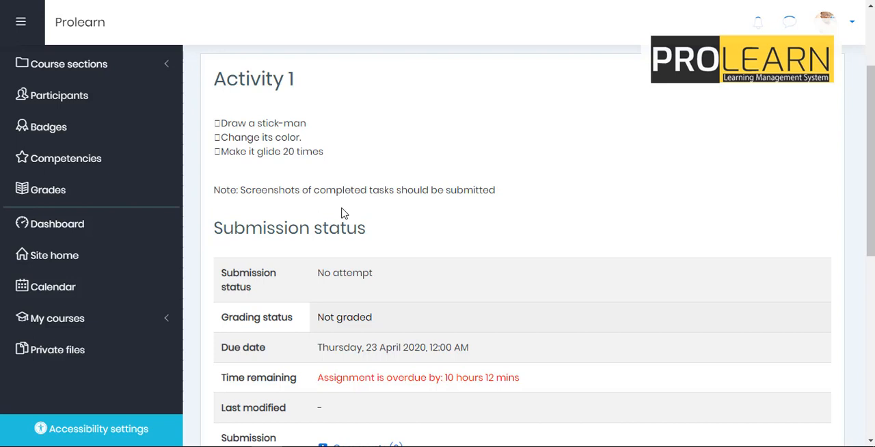
mouse_move(336, 214)
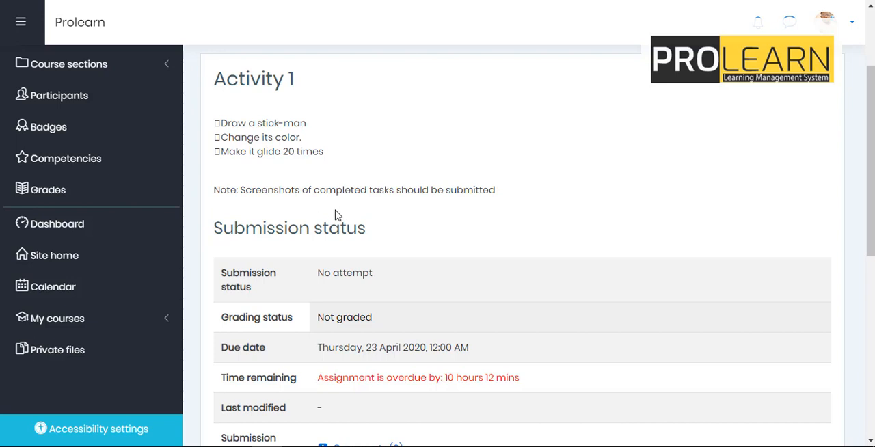
mouse_move(258, 211)
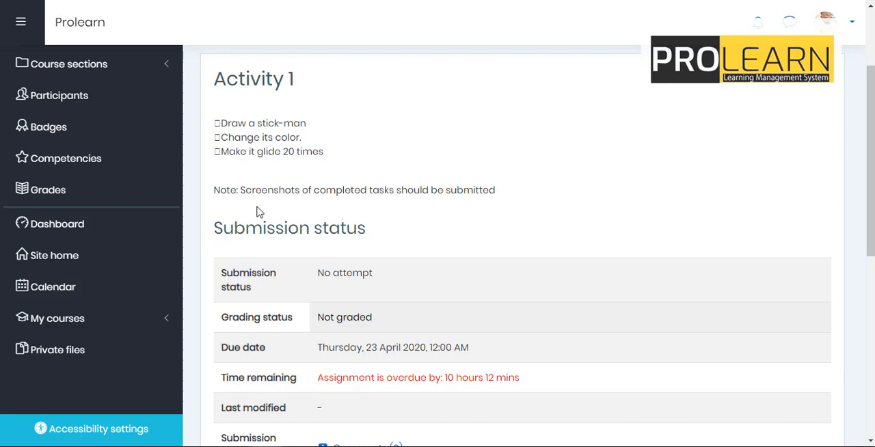
mouse_move(248, 194)
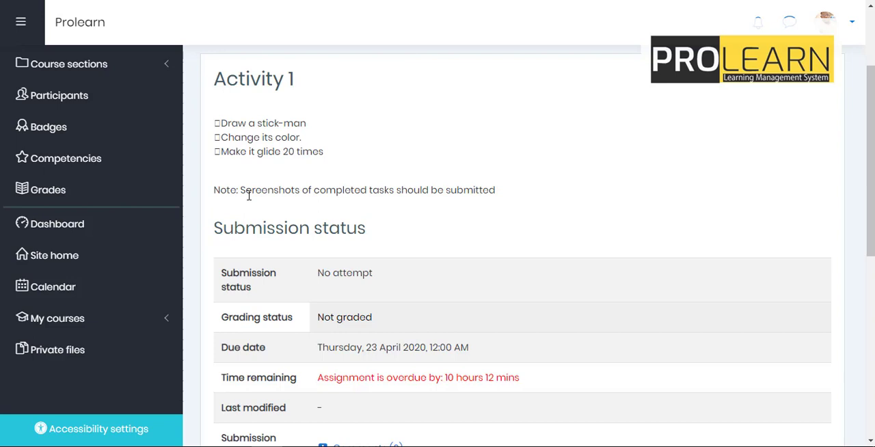
scroll(down, 3)
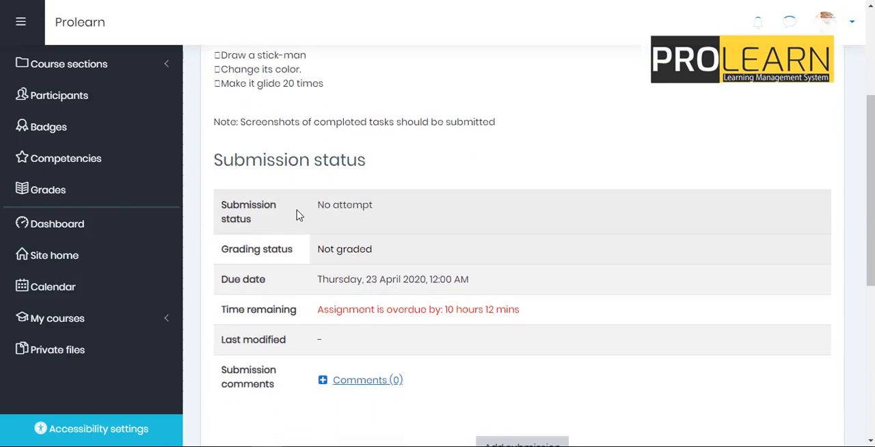
scroll(down, 3)
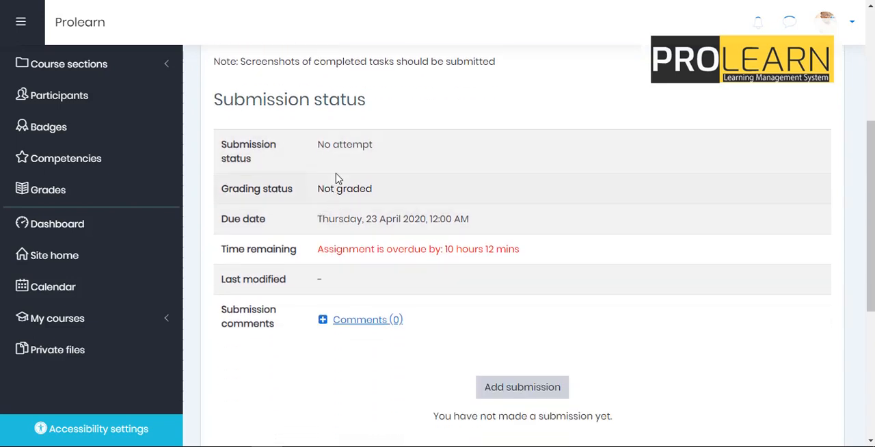
mouse_move(375, 154)
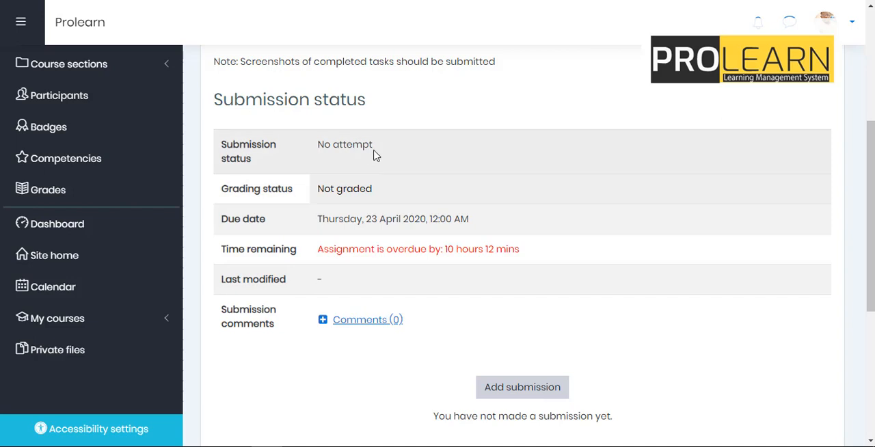
mouse_move(305, 175)
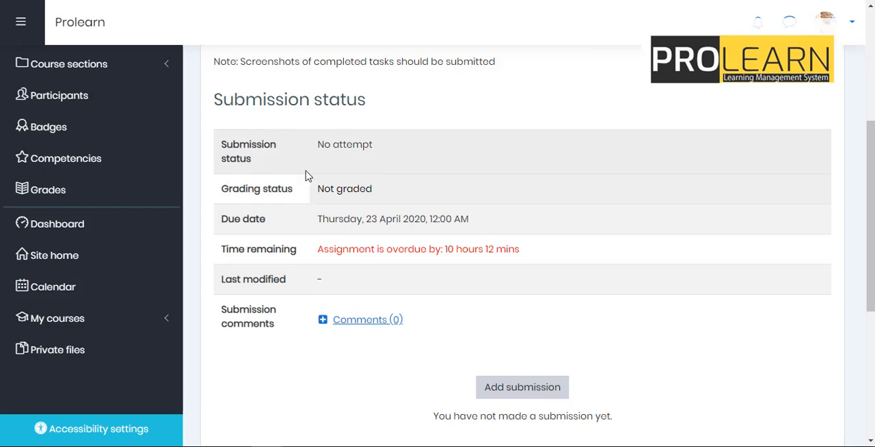
mouse_move(264, 135)
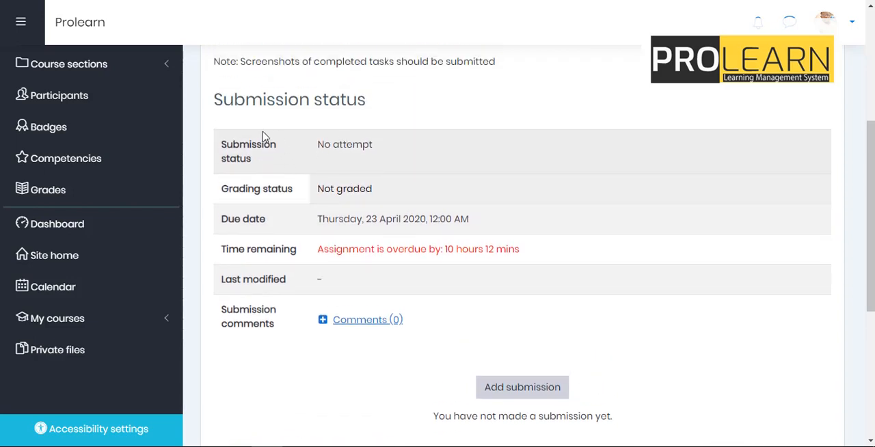
mouse_move(169, 141)
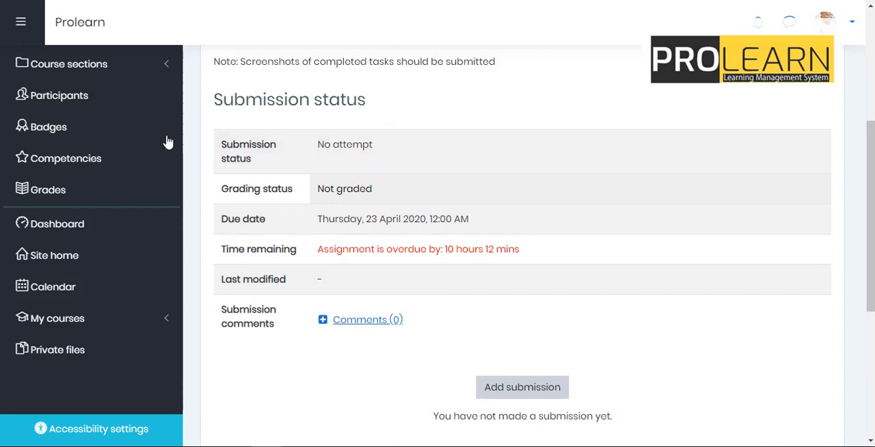
mouse_move(357, 199)
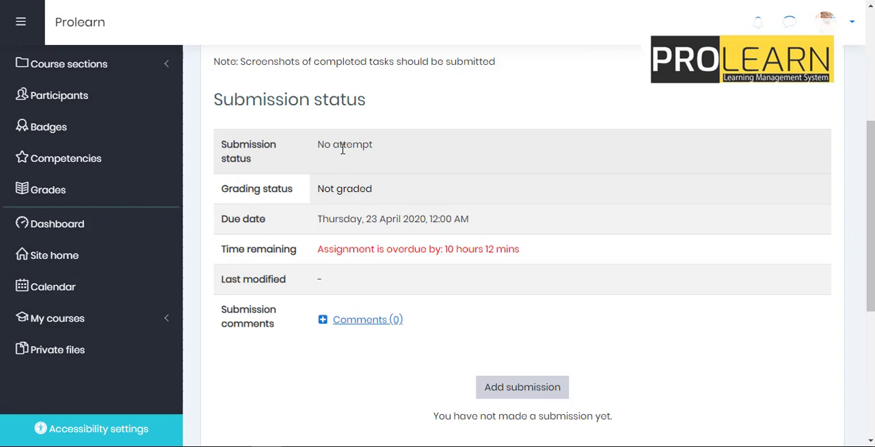
mouse_move(325, 225)
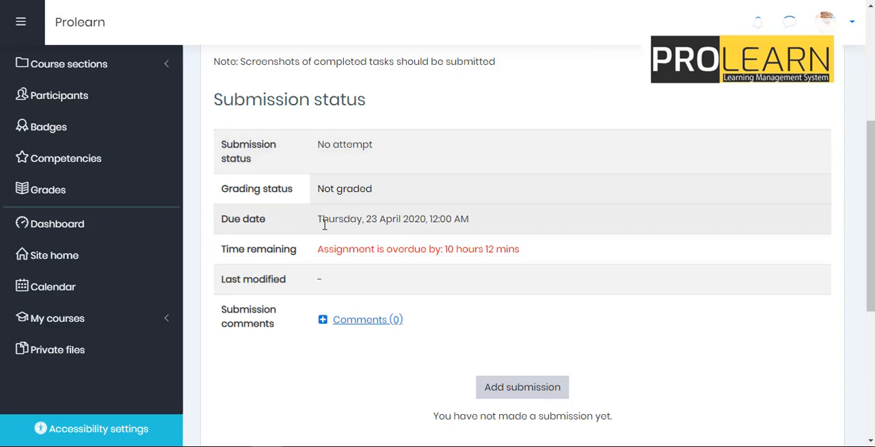
mouse_move(372, 219)
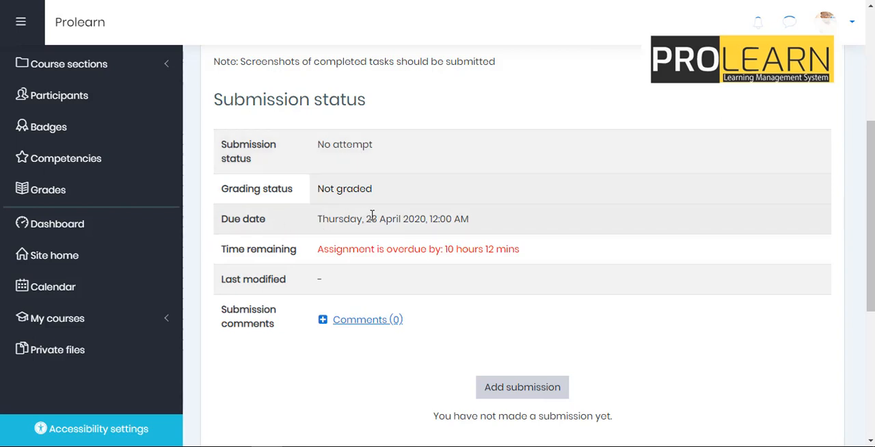
mouse_move(446, 213)
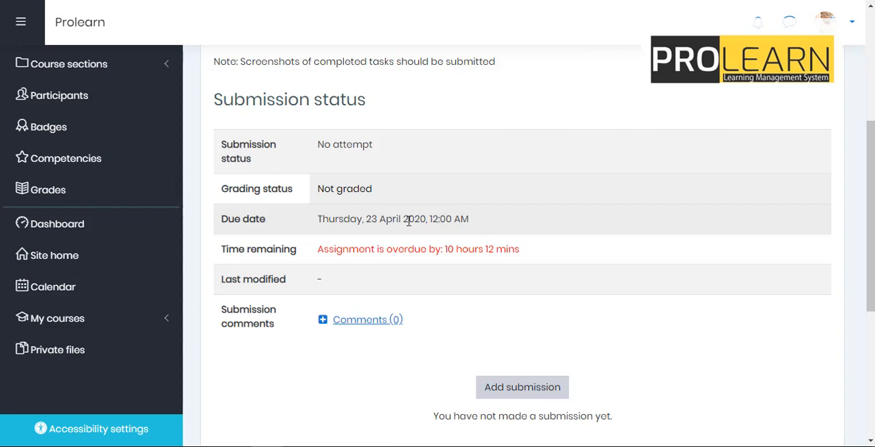
mouse_move(497, 255)
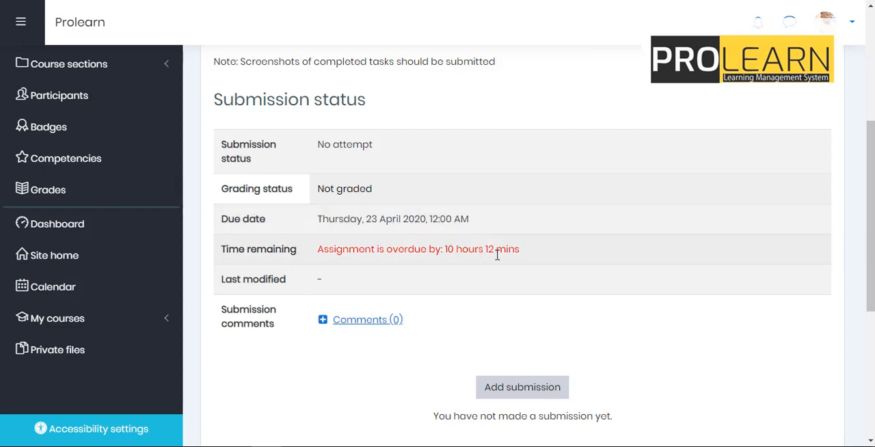
scroll(down, 3)
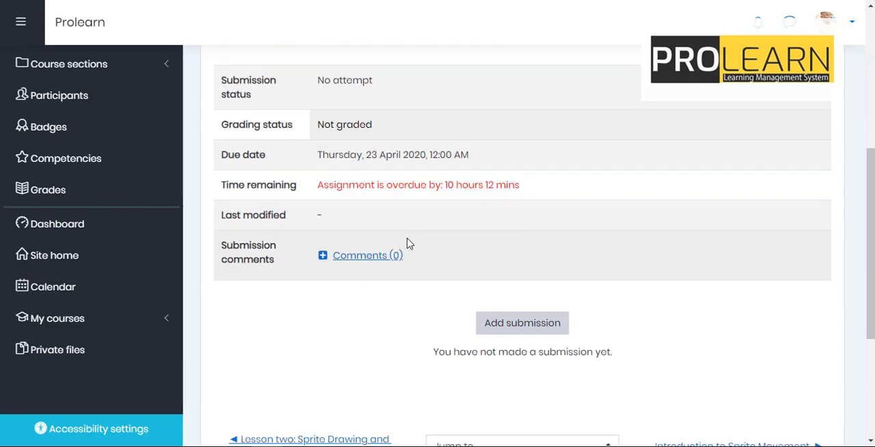
mouse_move(354, 208)
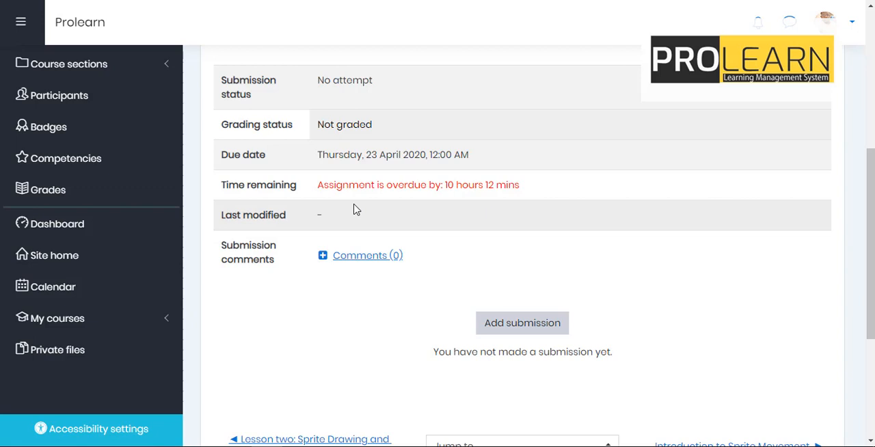
scroll(down, 3)
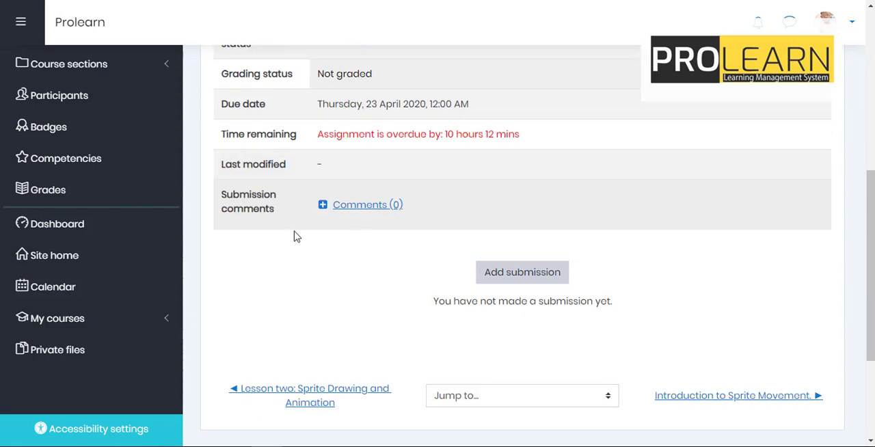
scroll(down, 3)
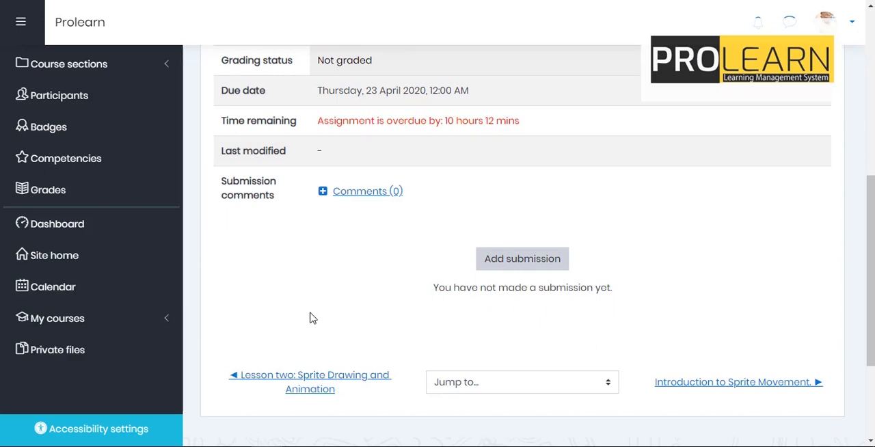
mouse_move(517, 259)
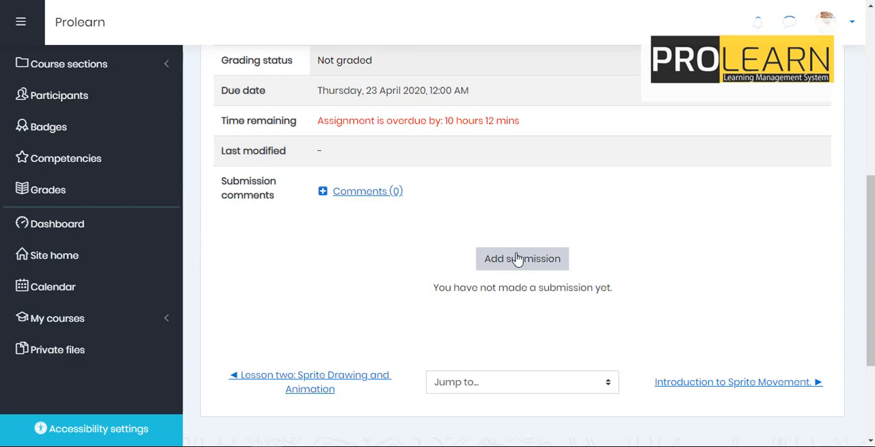
Start an Activity 1 submission and scroll to the empty file upload area
click(521, 258)
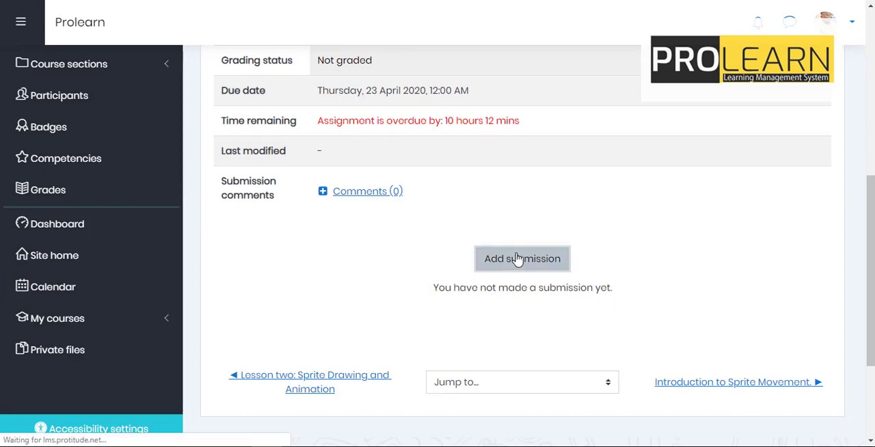
click(522, 258)
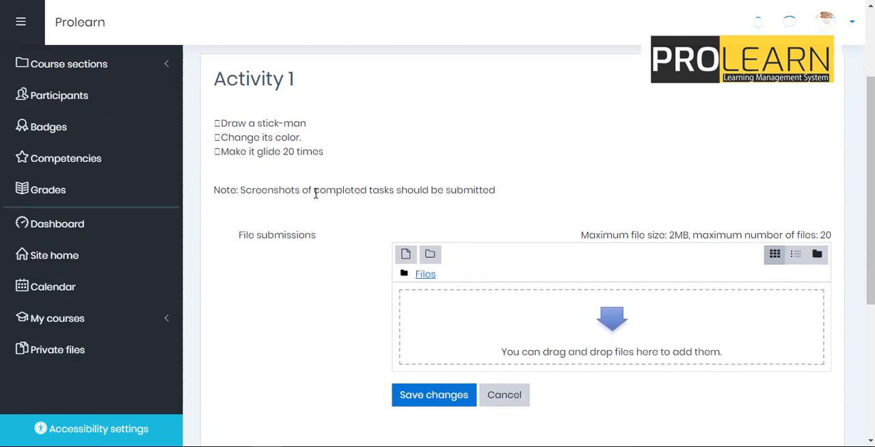
scroll(down, 3)
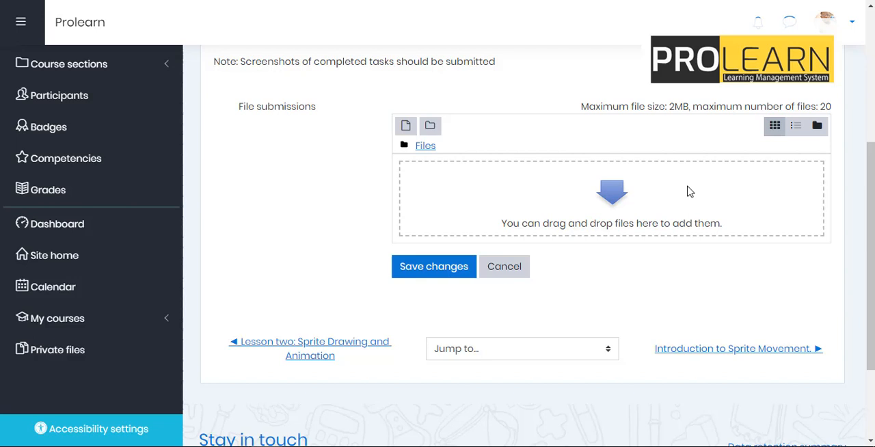
mouse_move(539, 154)
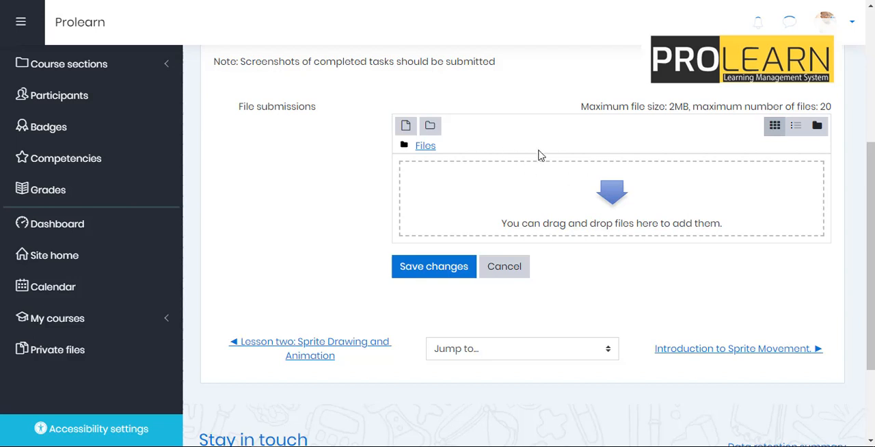
mouse_move(623, 201)
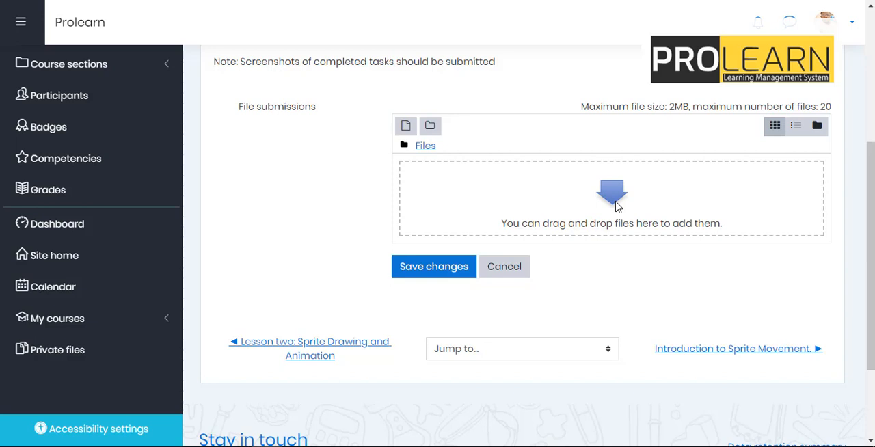
mouse_move(608, 204)
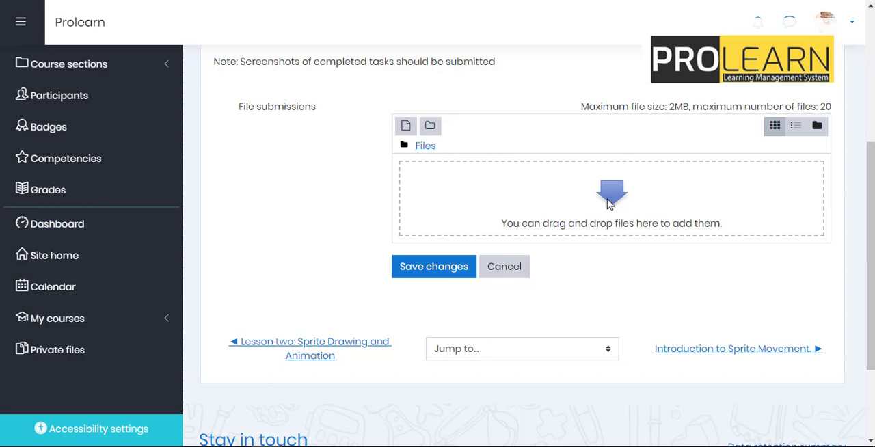
mouse_move(767, 190)
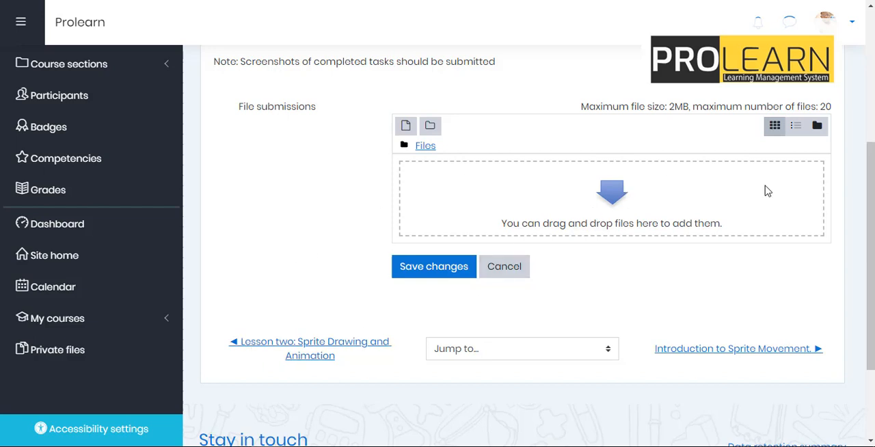
Open the File picker's Upload a file form and browse the computer for an attachment
click(405, 125)
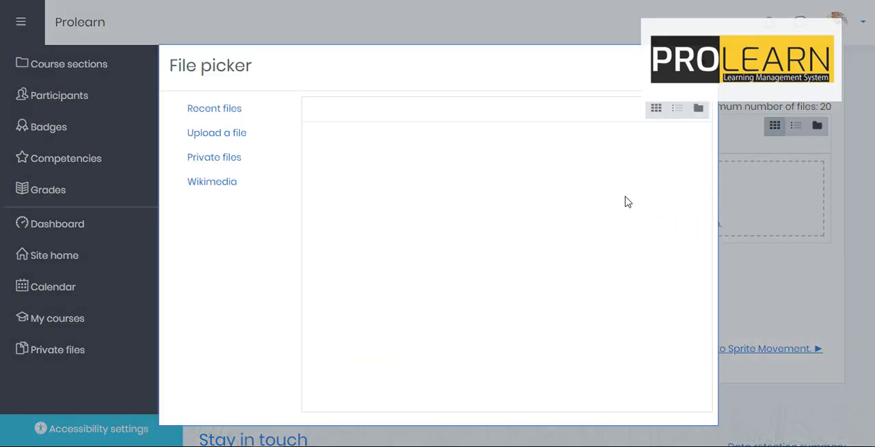
click(216, 132)
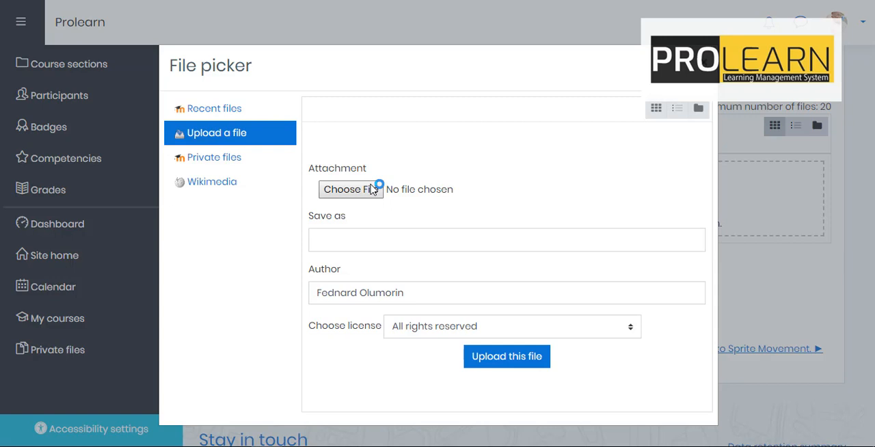
click(350, 189)
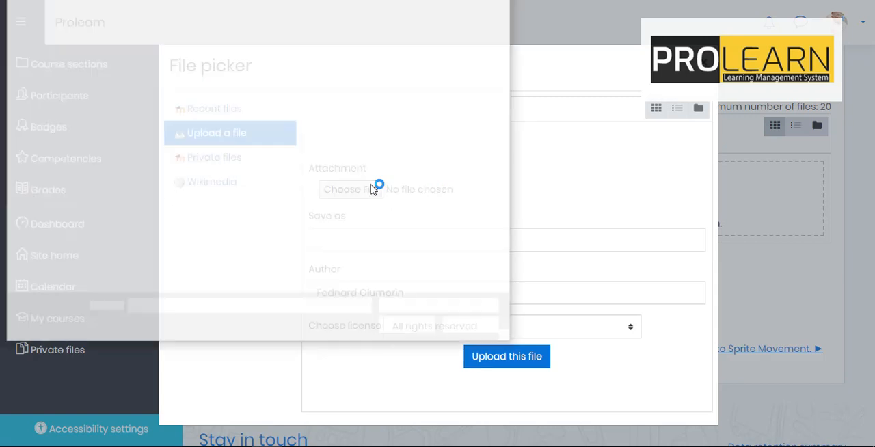
Select prolearn.jpg from the Downloads folder in the Open dialog
click(349, 189)
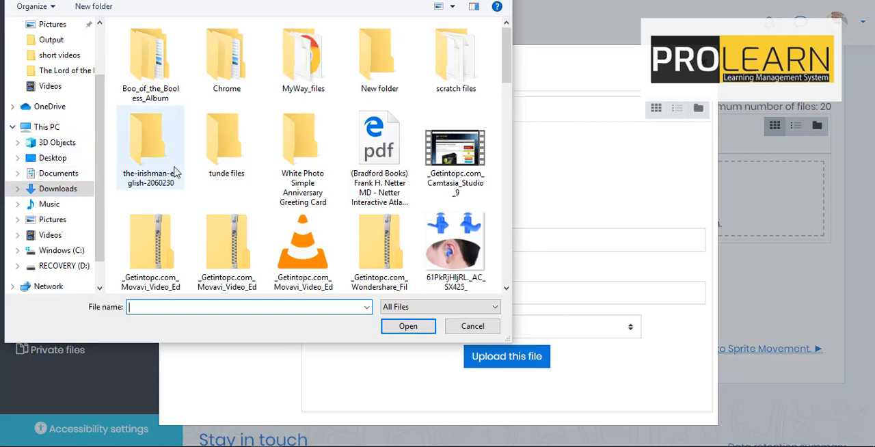
scroll(down, 3)
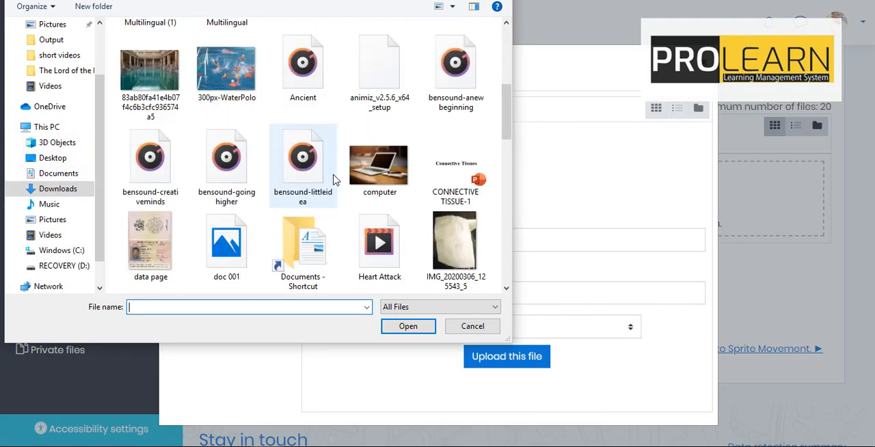
scroll(down, 3)
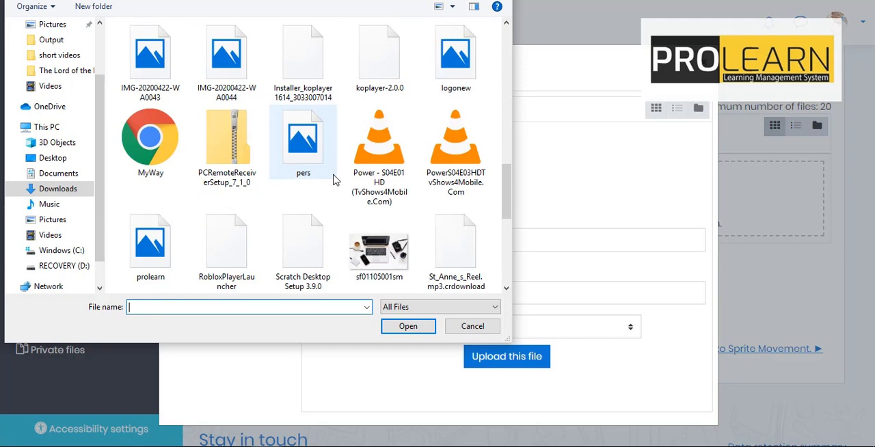
scroll(down, 3)
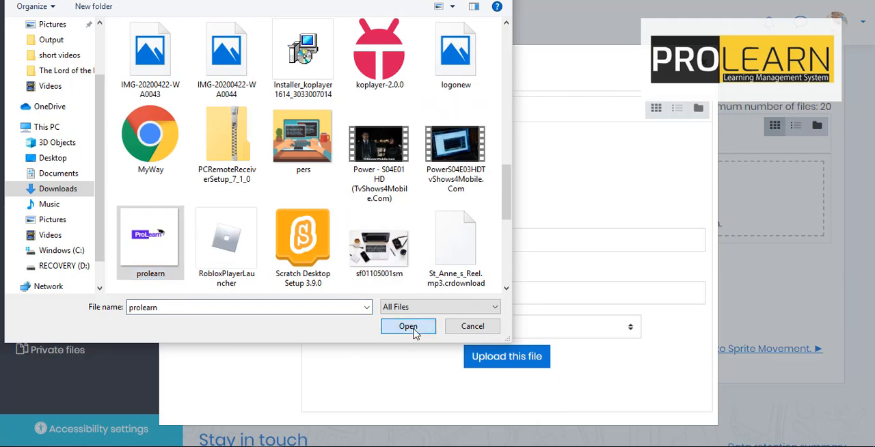
click(408, 326)
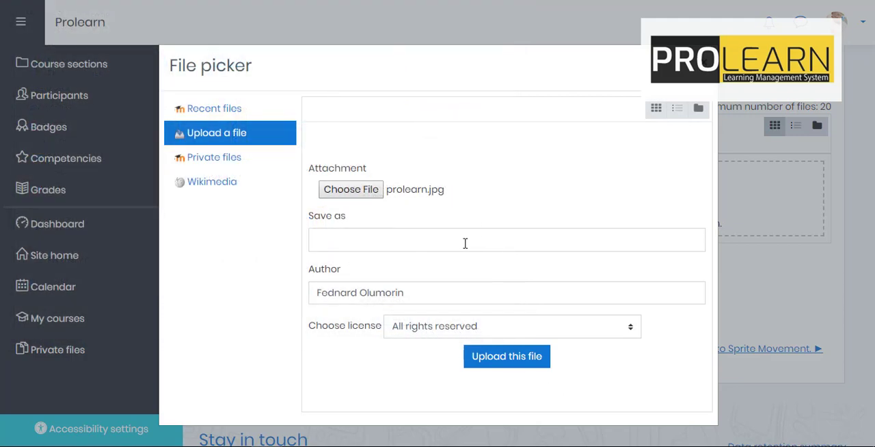
Upload prolearn.jpg and save changes to submit Activity 1 for grading
click(506, 240)
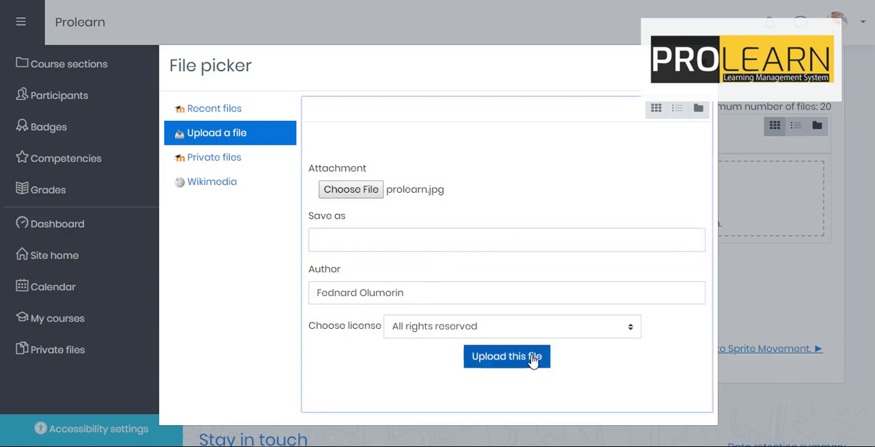
click(506, 356)
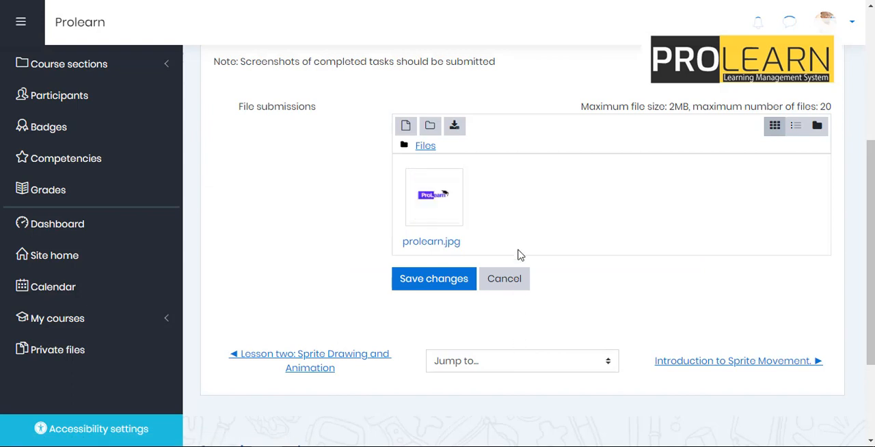
scroll(down, 3)
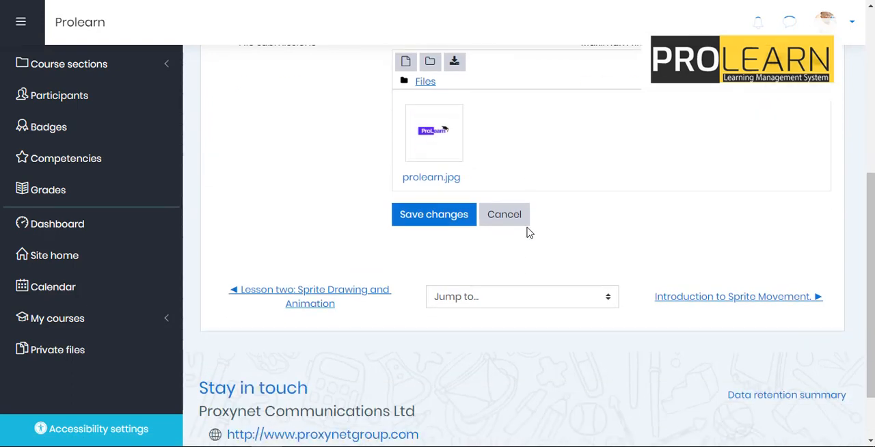
mouse_move(433, 214)
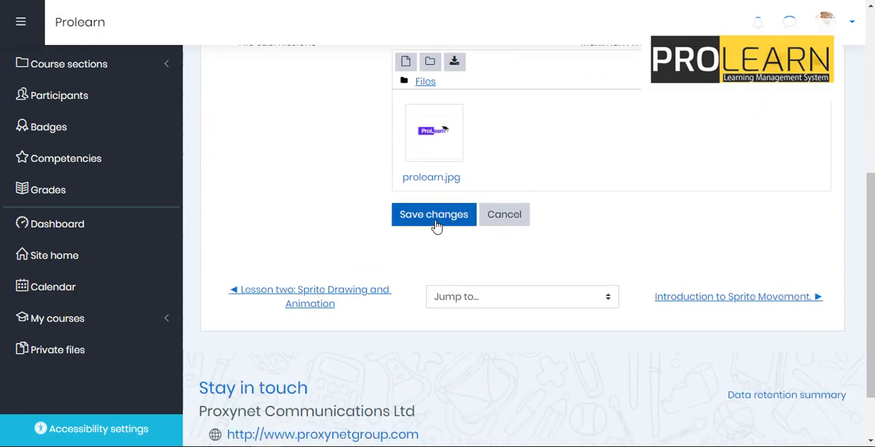
click(433, 214)
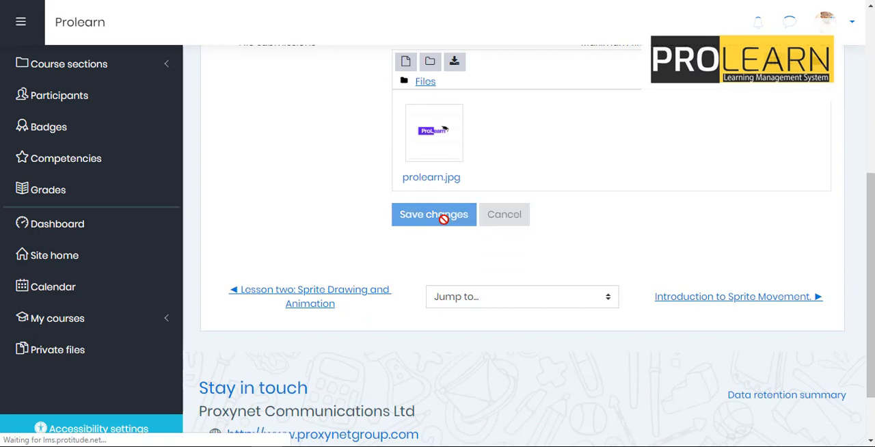
click(433, 214)
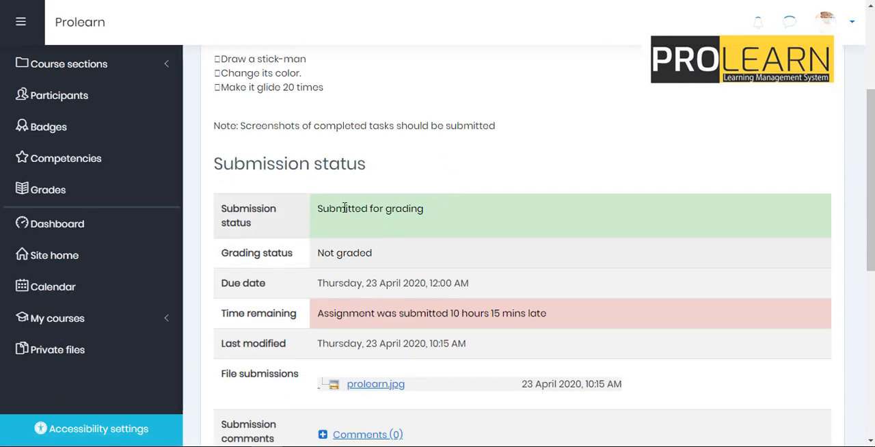
mouse_move(410, 209)
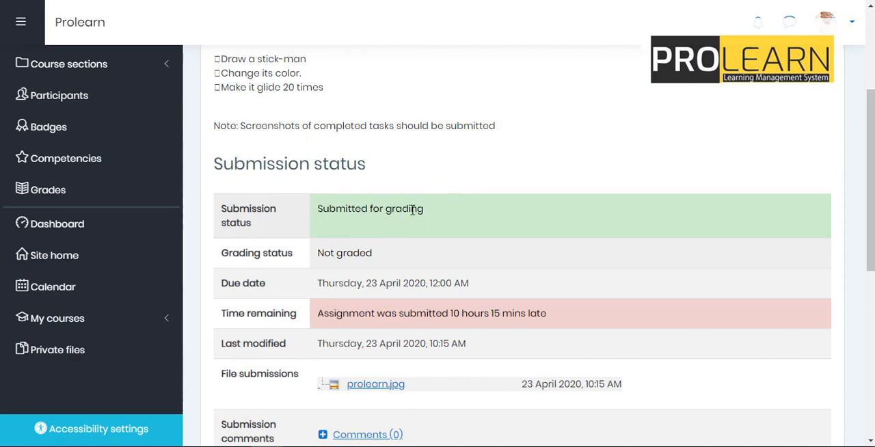
mouse_move(350, 244)
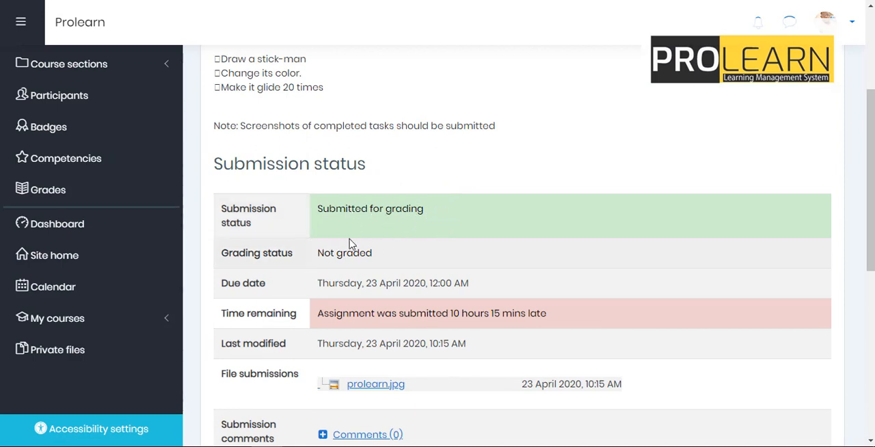
mouse_move(464, 328)
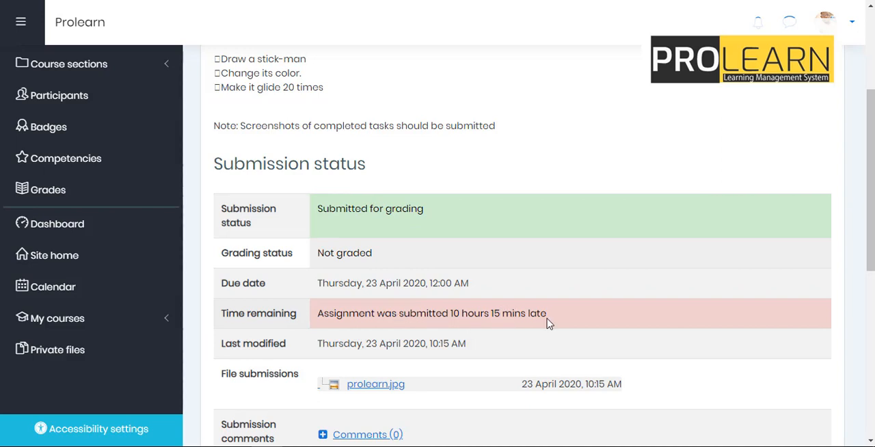
scroll(down, 3)
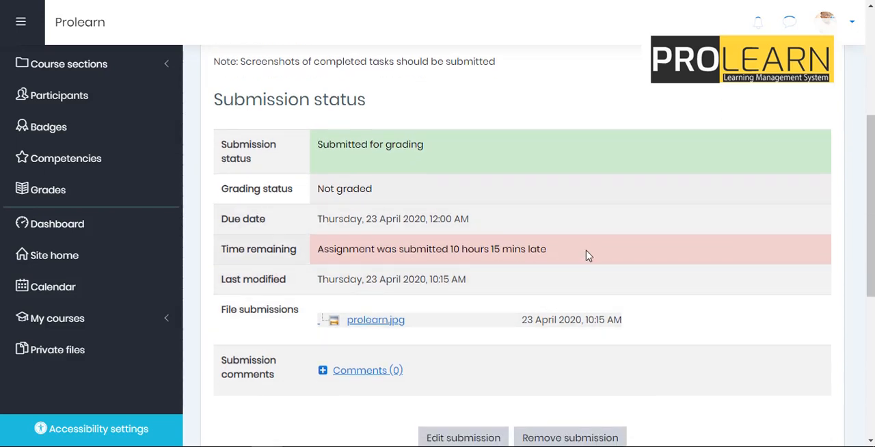
mouse_move(553, 248)
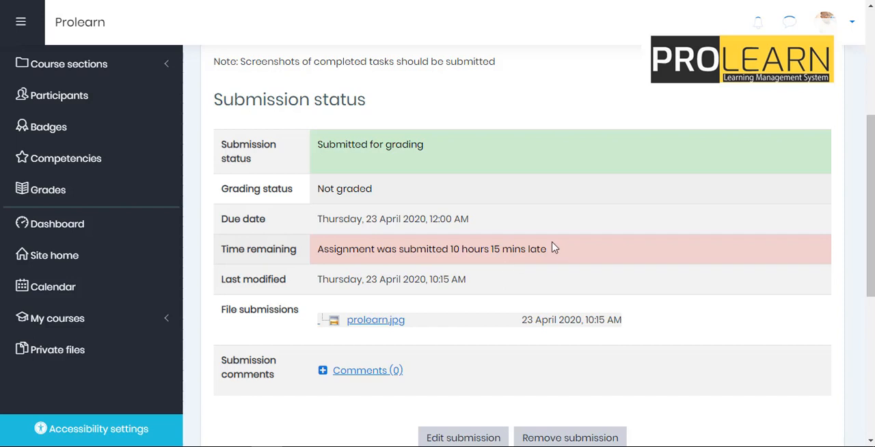
scroll(down, 3)
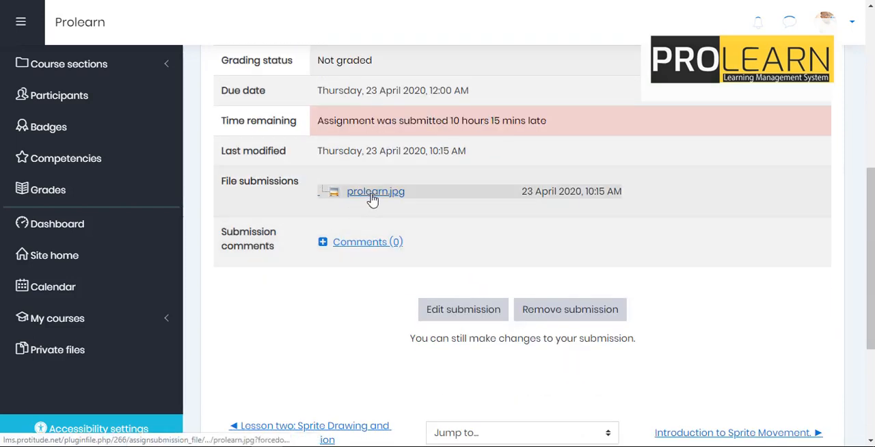
scroll(down, 3)
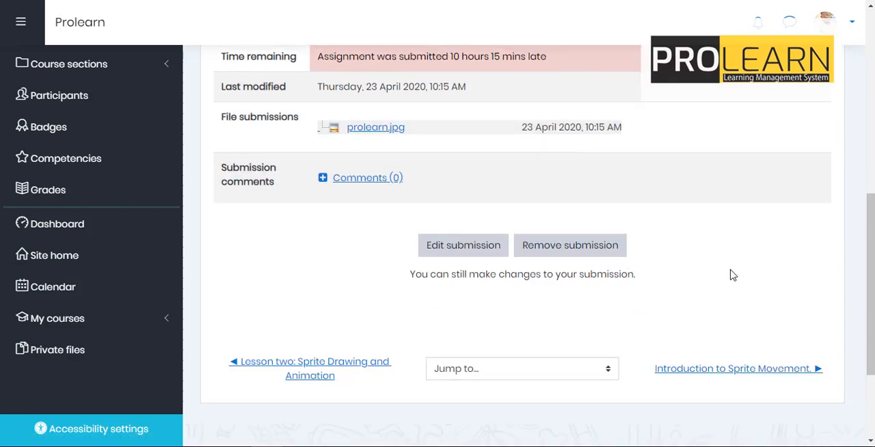
mouse_move(599, 266)
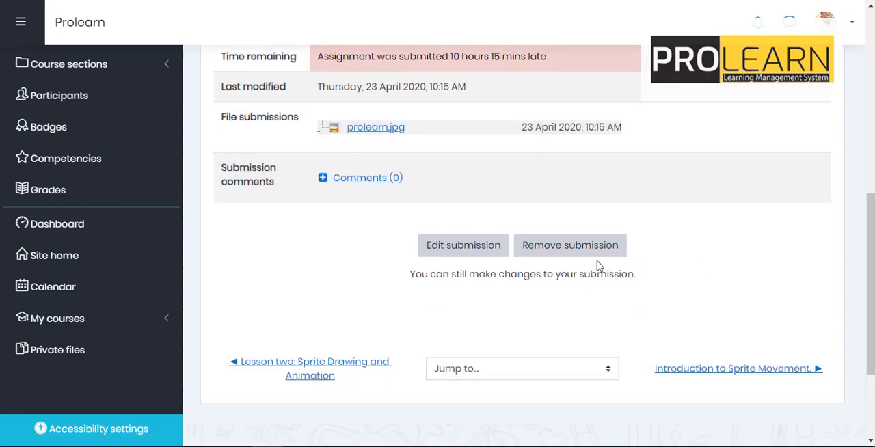
mouse_move(460, 245)
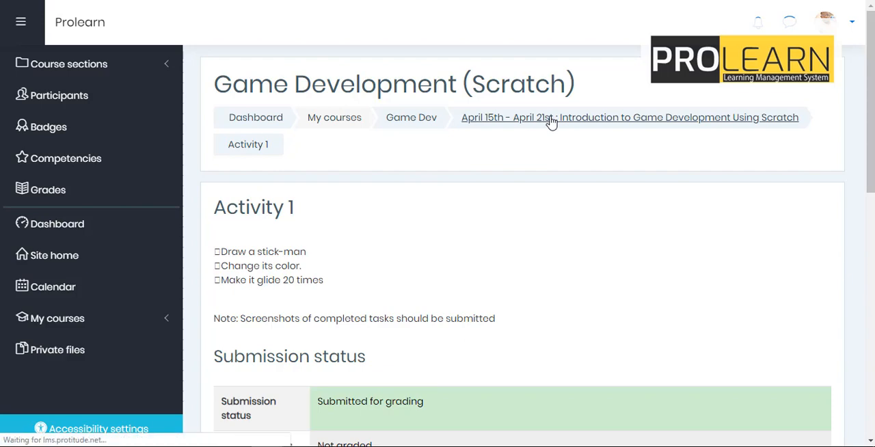
Return to the week-one section via the breadcrumb and tick LESSON ONE complete
click(551, 117)
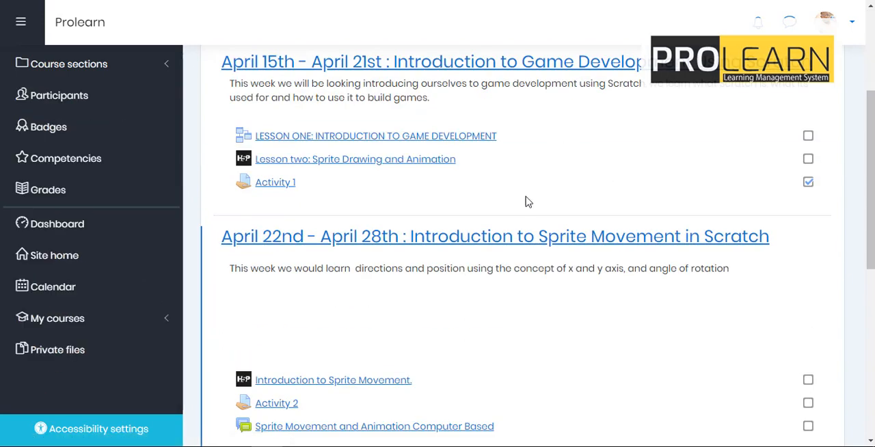
mouse_move(808, 182)
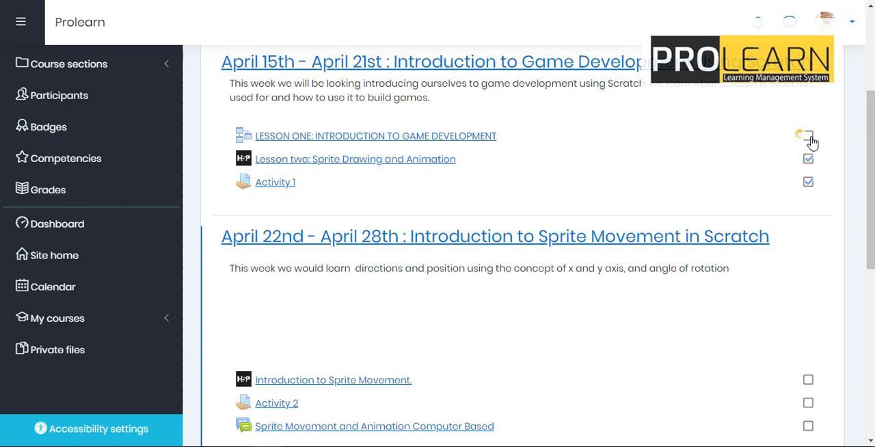
click(808, 135)
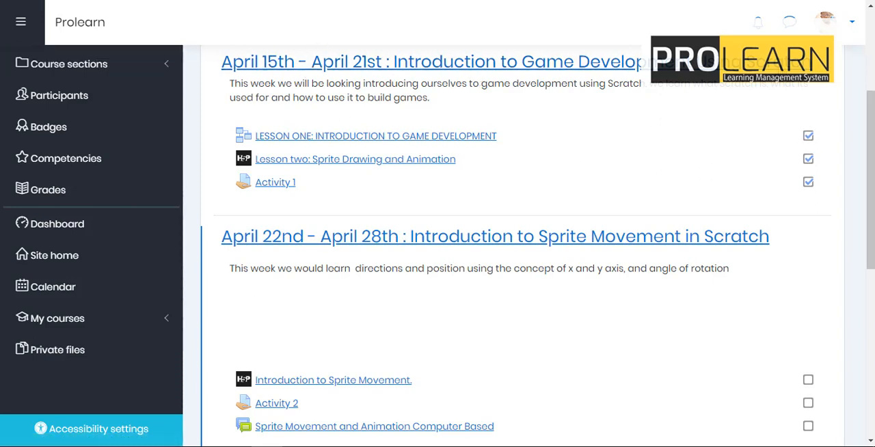
mouse_move(352, 68)
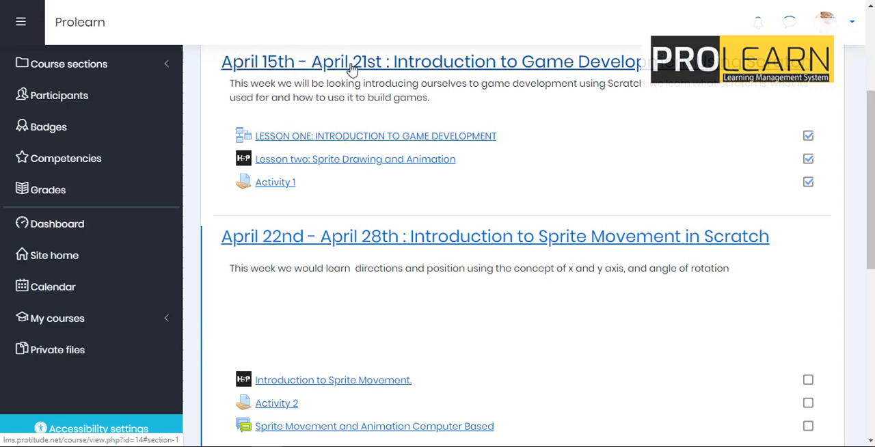
mouse_move(340, 69)
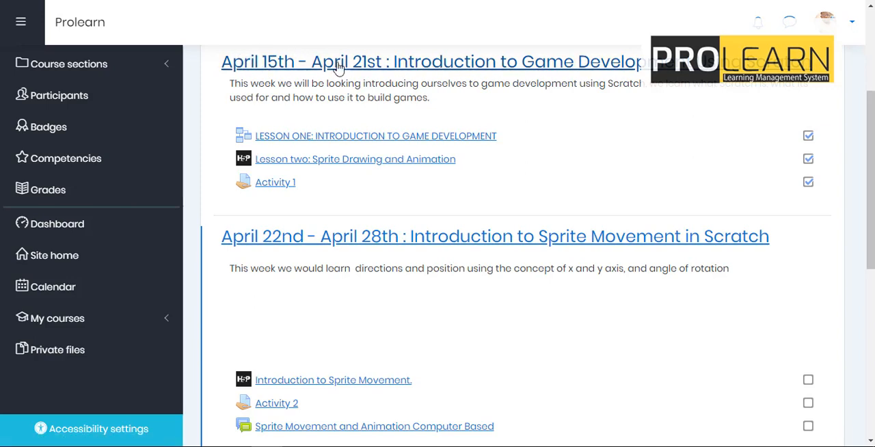
mouse_move(644, 134)
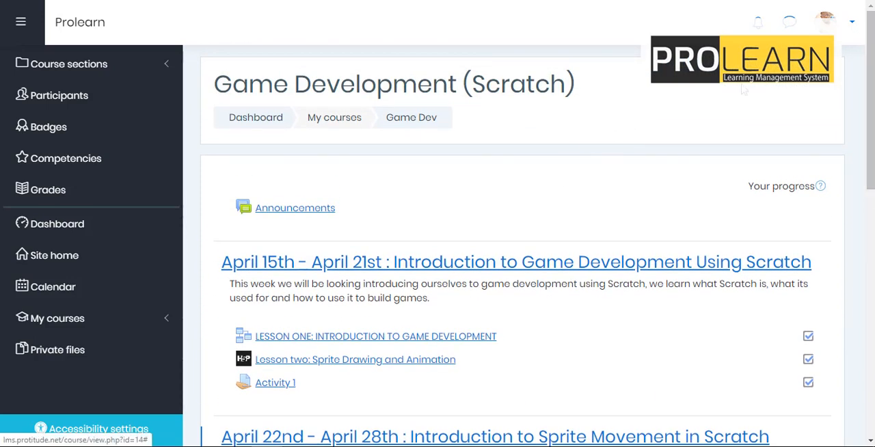
scroll(down, 3)
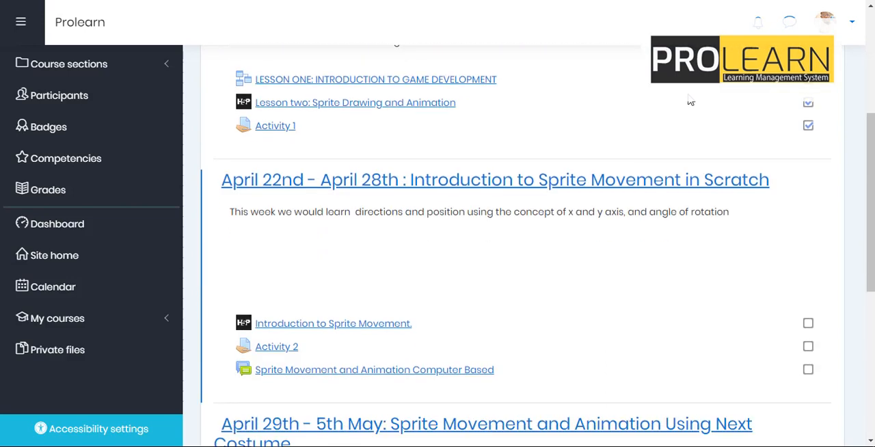
mouse_move(285, 128)
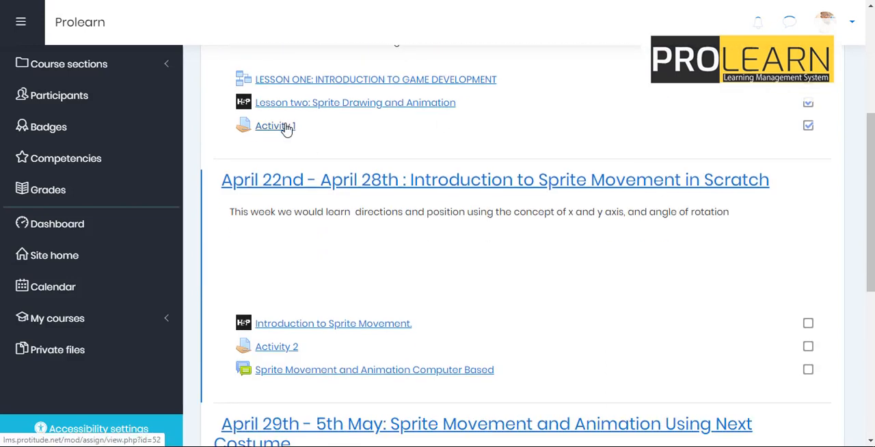
mouse_move(705, 121)
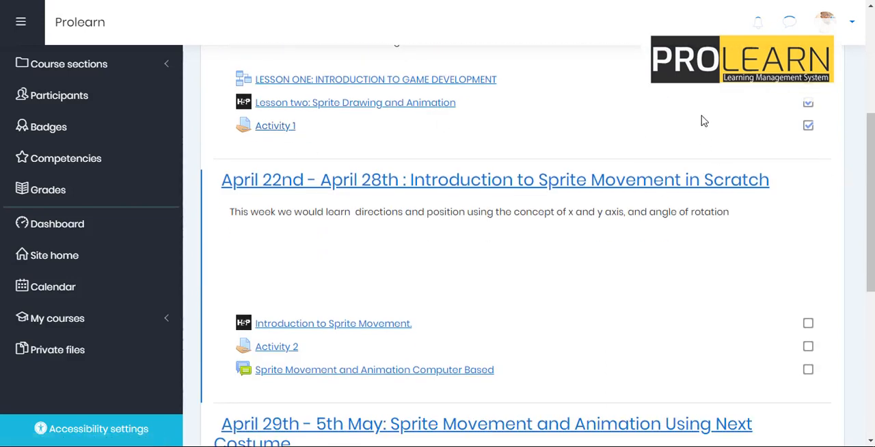
click(758, 21)
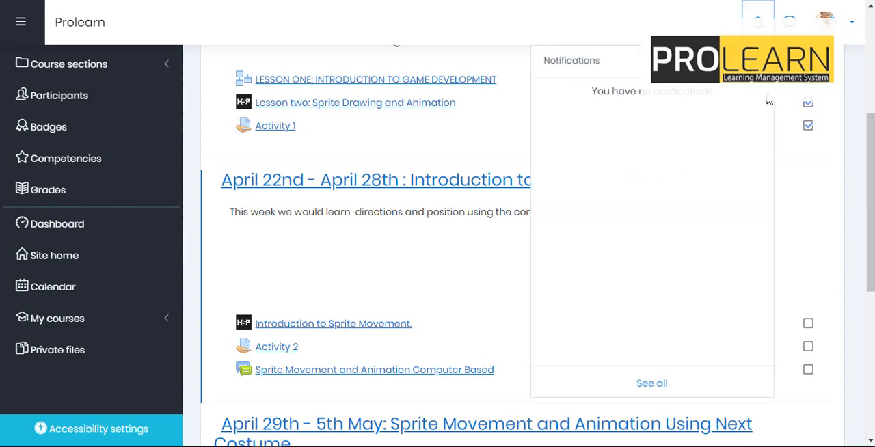
mouse_move(745, 101)
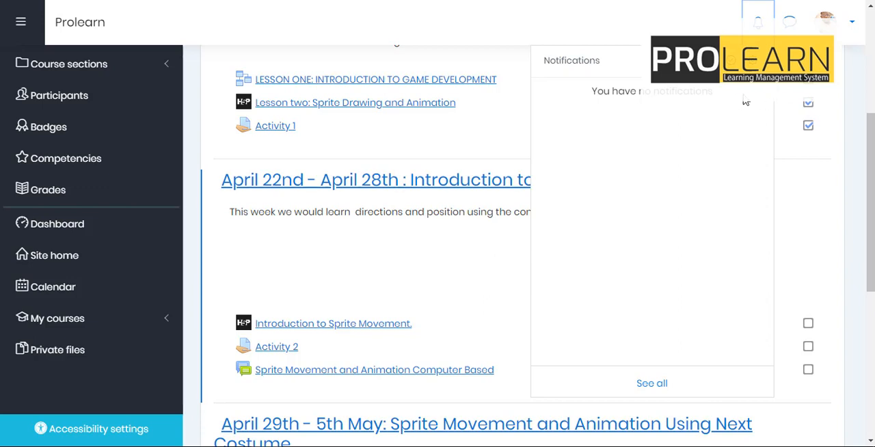
mouse_move(743, 102)
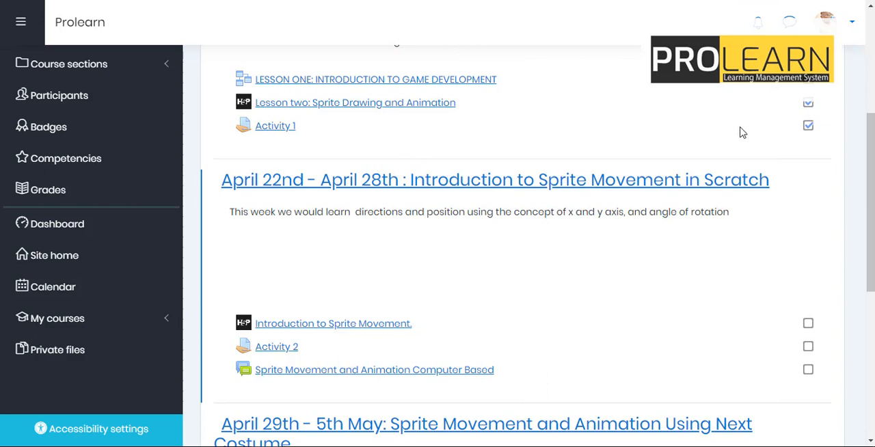
mouse_move(849, 28)
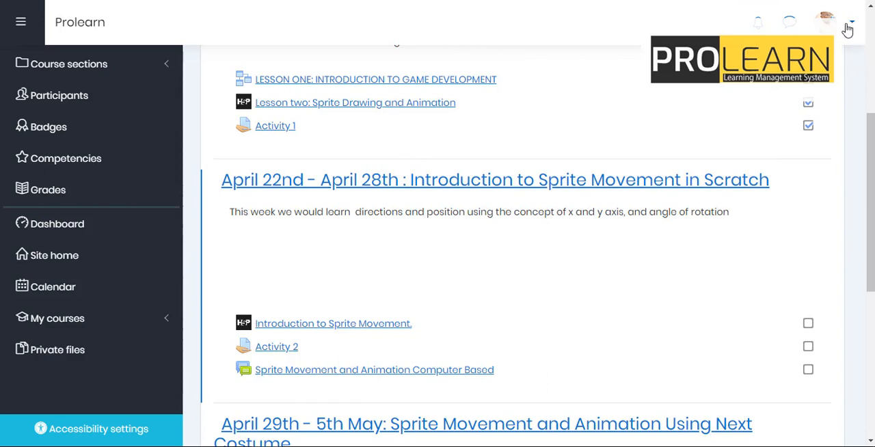
Open the user profile and scroll its courses to find Game Development (Scratch) at 42%
click(825, 16)
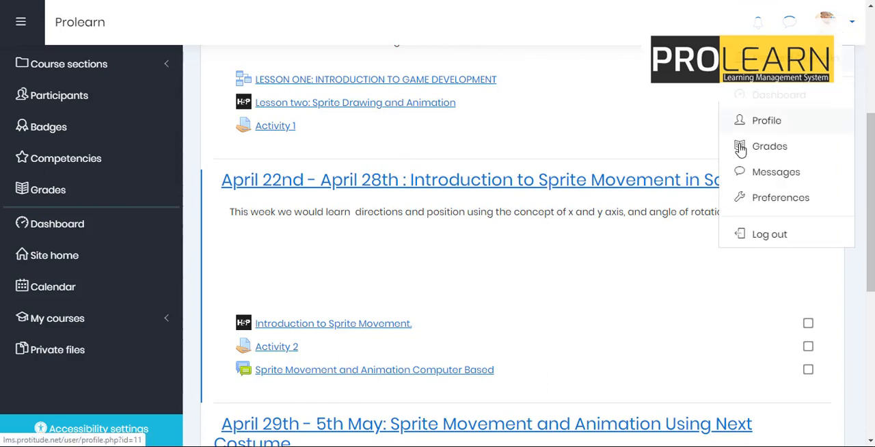
click(766, 120)
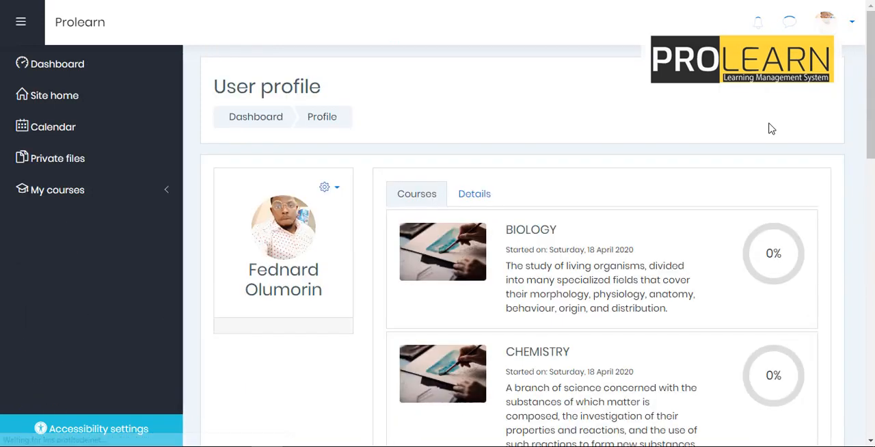
scroll(down, 3)
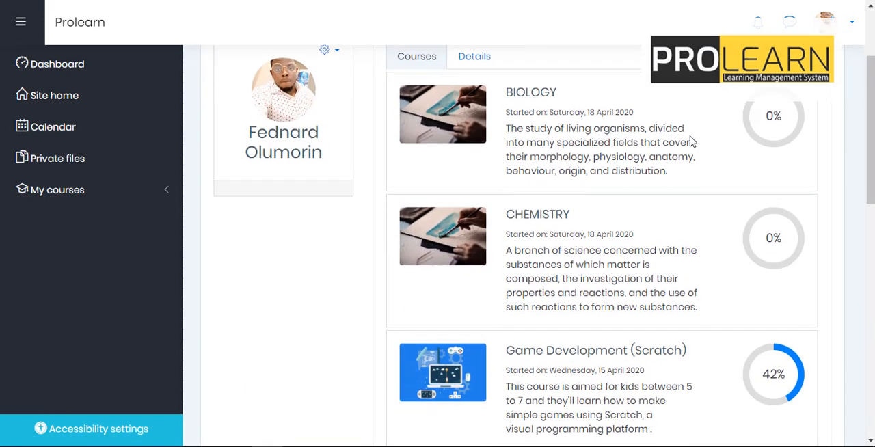
scroll(down, 3)
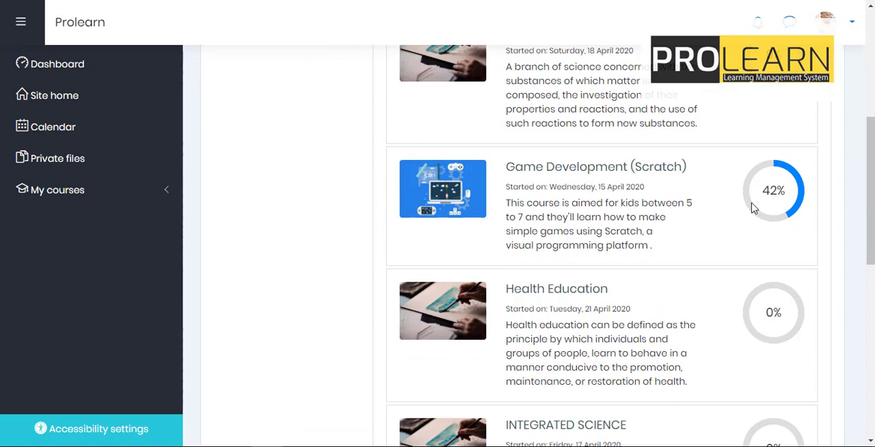
mouse_move(627, 199)
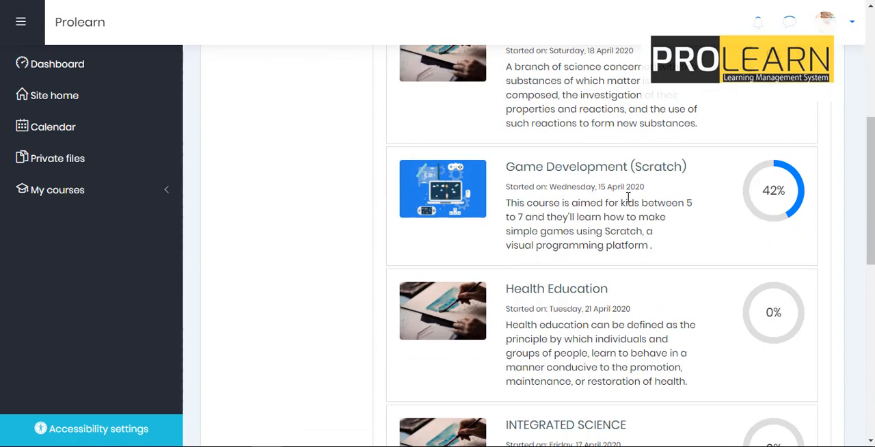
mouse_move(723, 165)
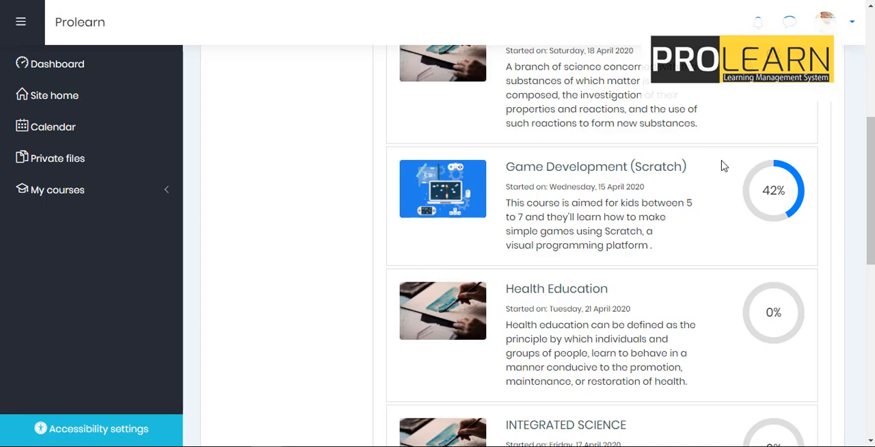
mouse_move(784, 205)
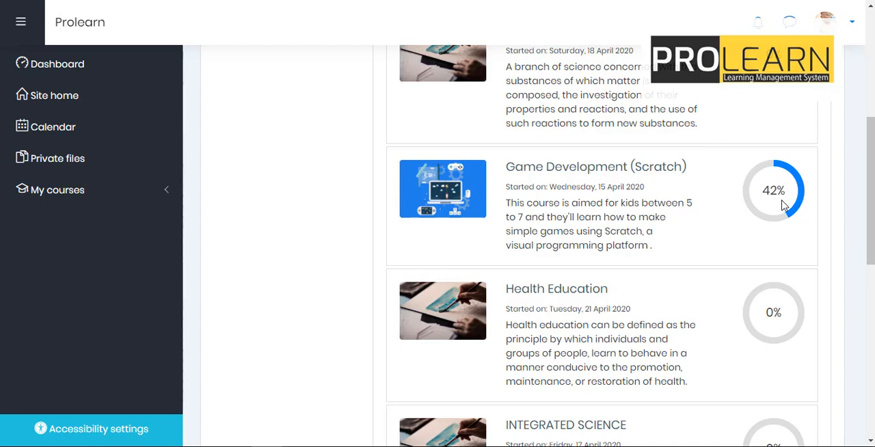
mouse_move(602, 140)
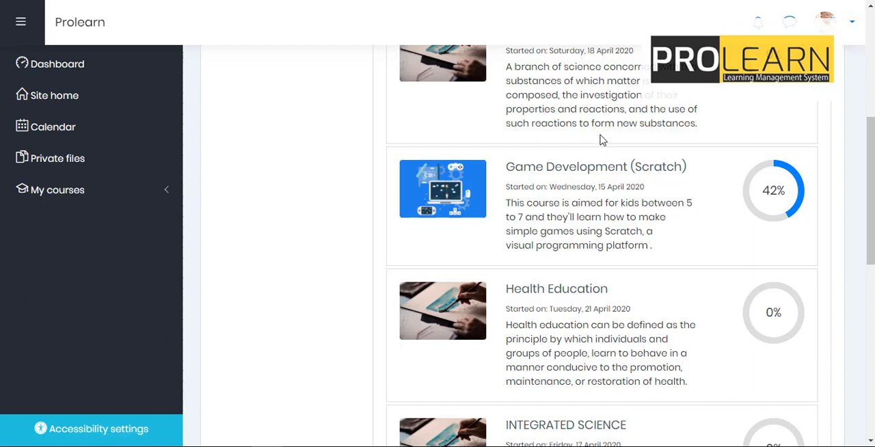
mouse_move(786, 183)
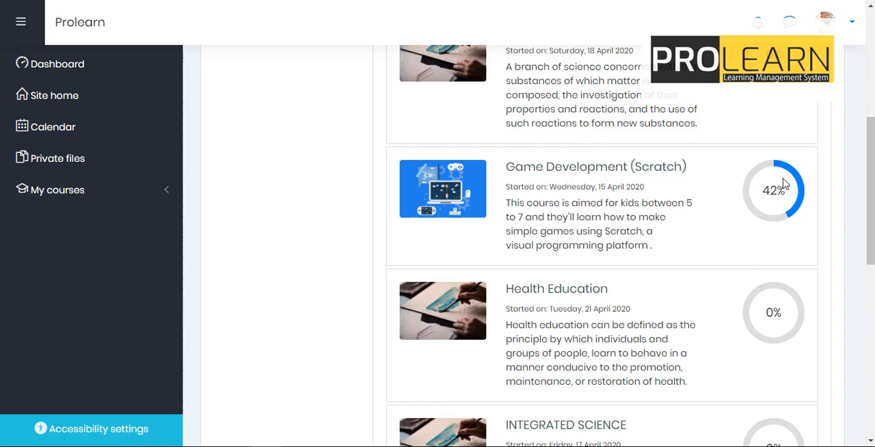
mouse_move(765, 178)
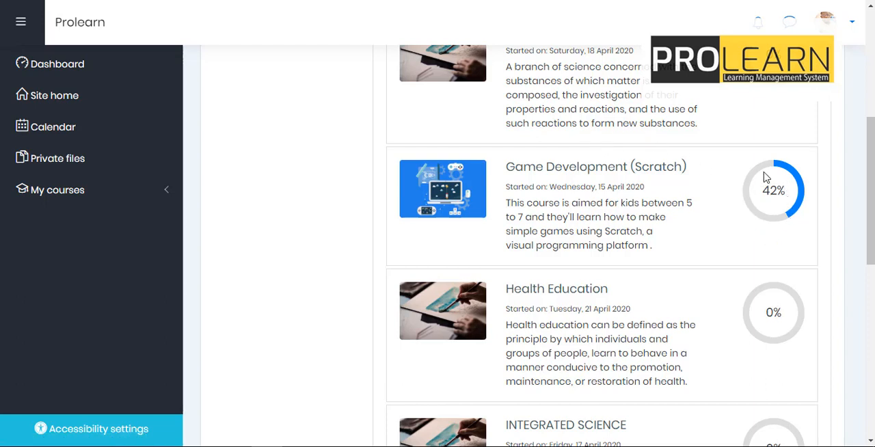
scroll(down, 3)
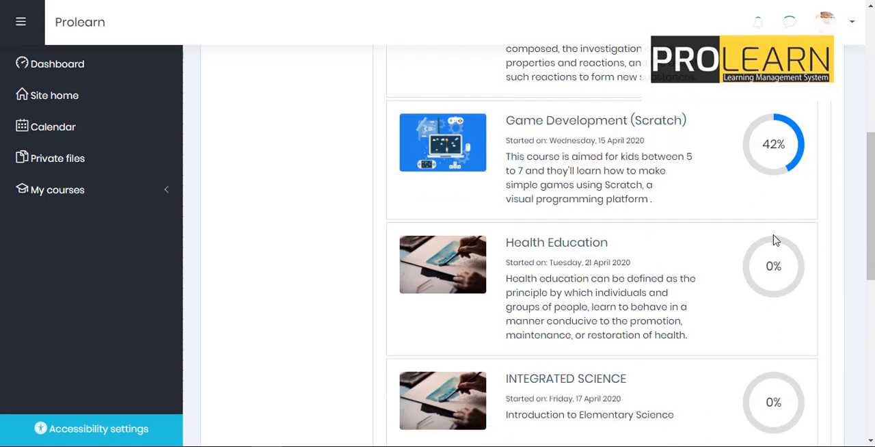
scroll(down, 3)
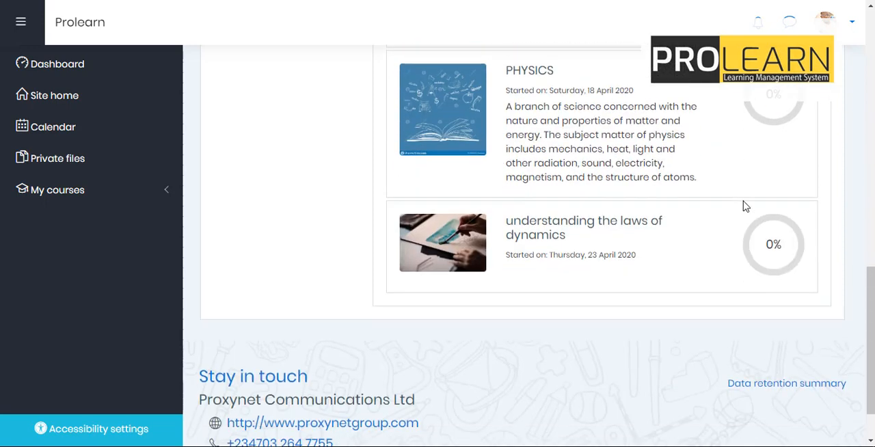
mouse_move(771, 218)
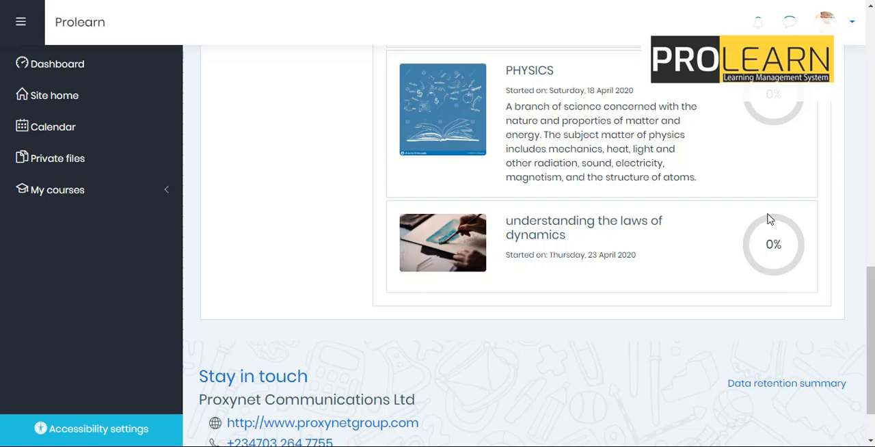
scroll(up, 3)
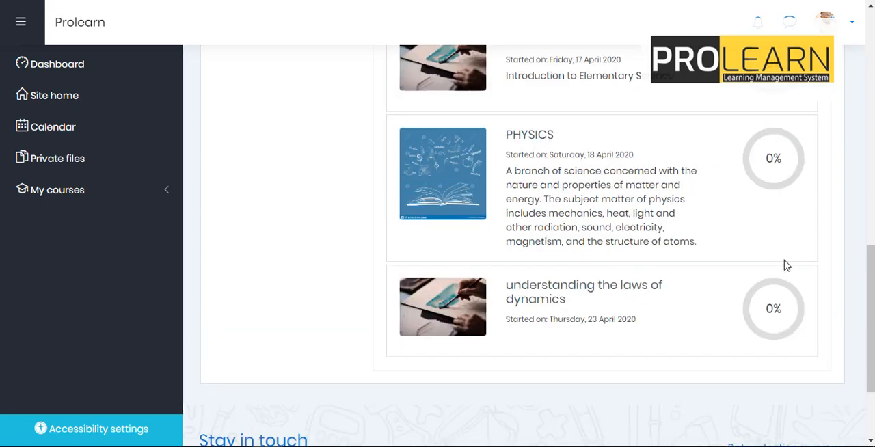
mouse_move(792, 280)
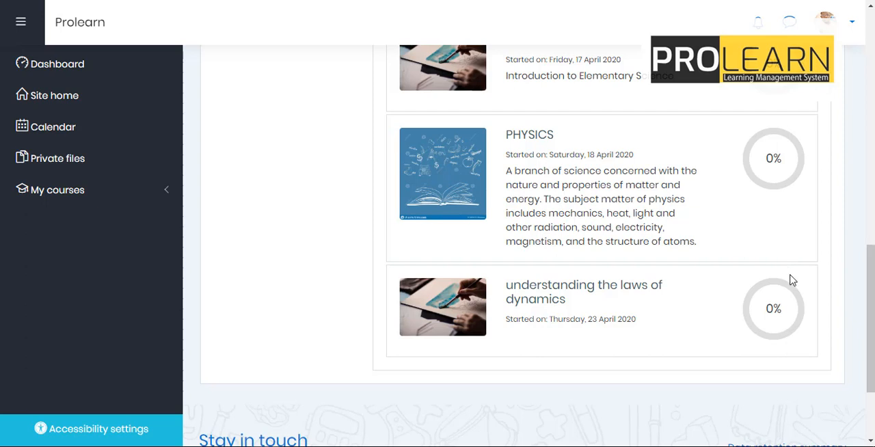
mouse_move(814, 140)
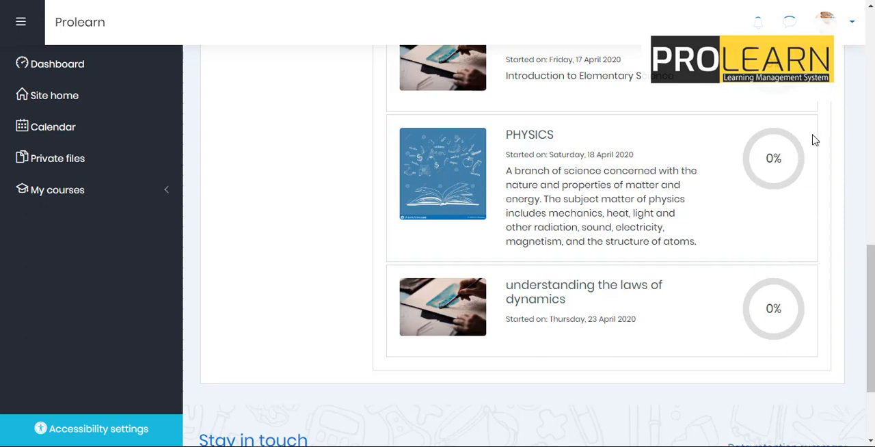
scroll(up, 3)
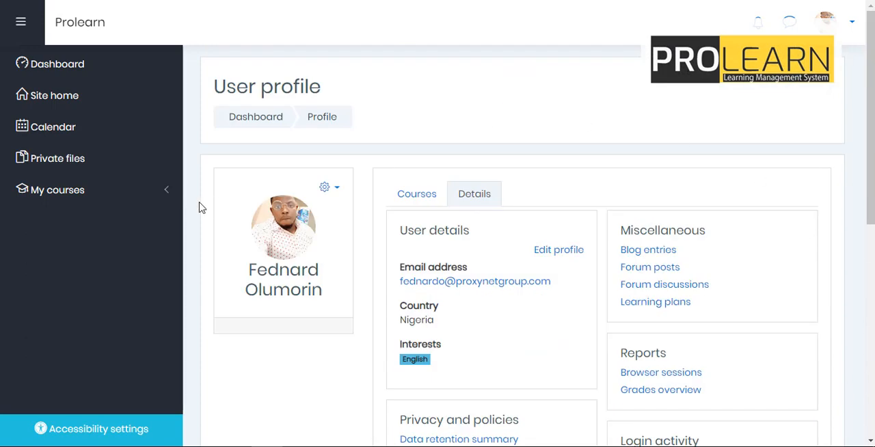
mouse_move(316, 119)
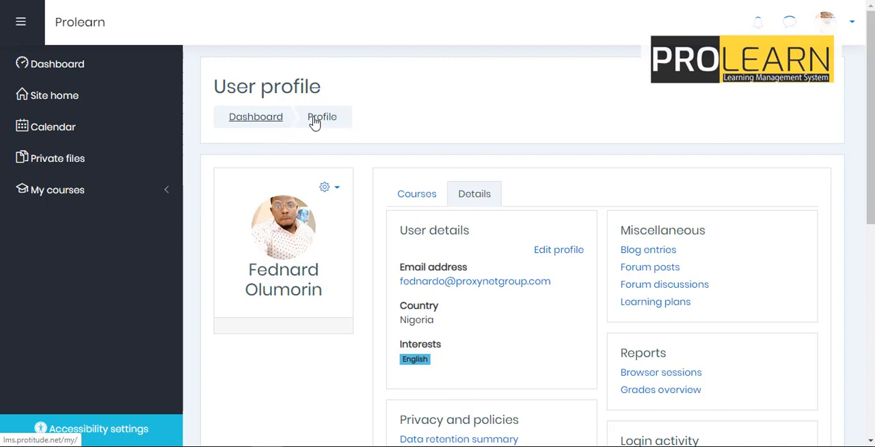
Browse the sidebar's enrolled courses, then reopen the profile listing Game Development at 42%
click(57, 189)
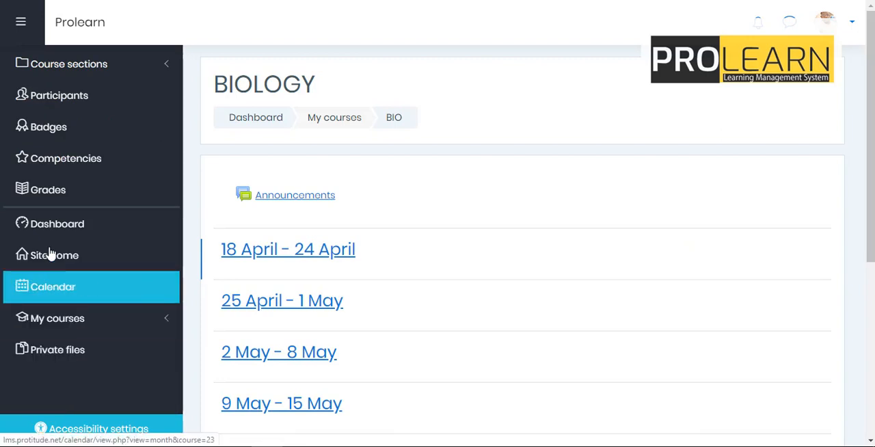
click(56, 318)
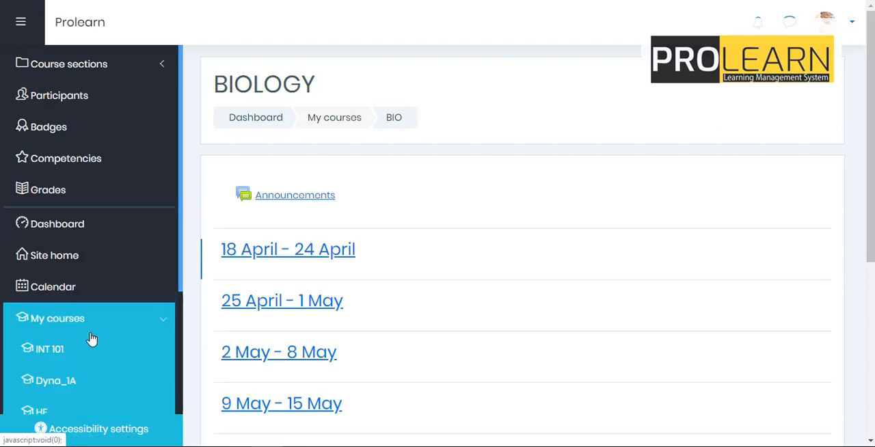
scroll(down, 3)
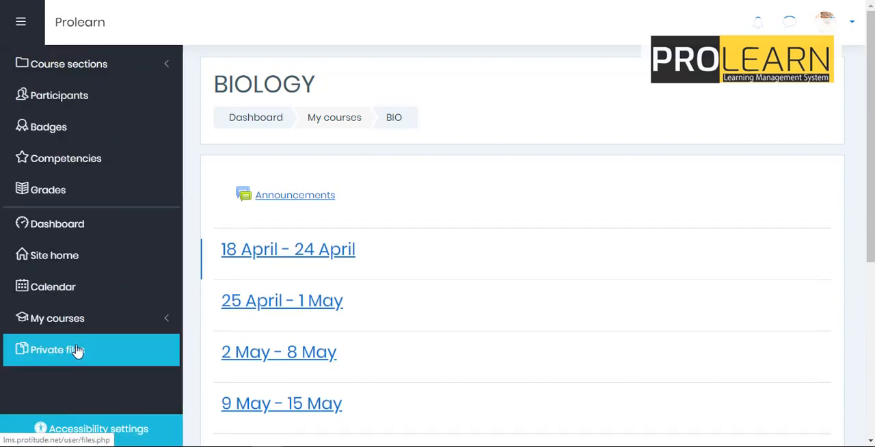
click(848, 17)
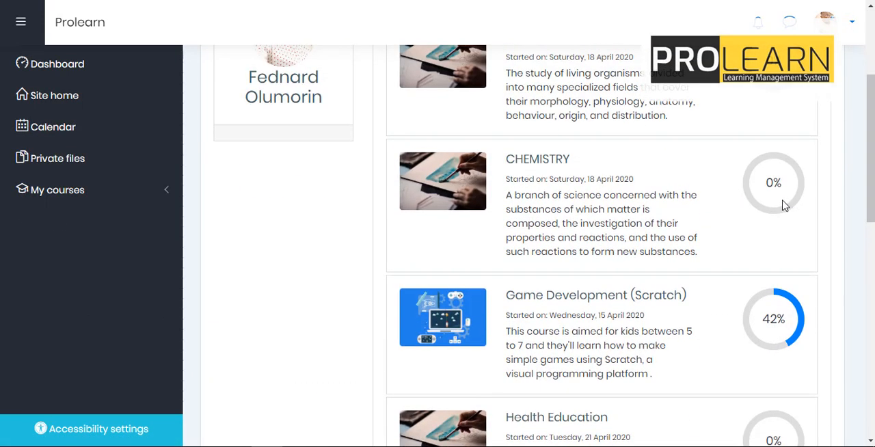
mouse_move(818, 292)
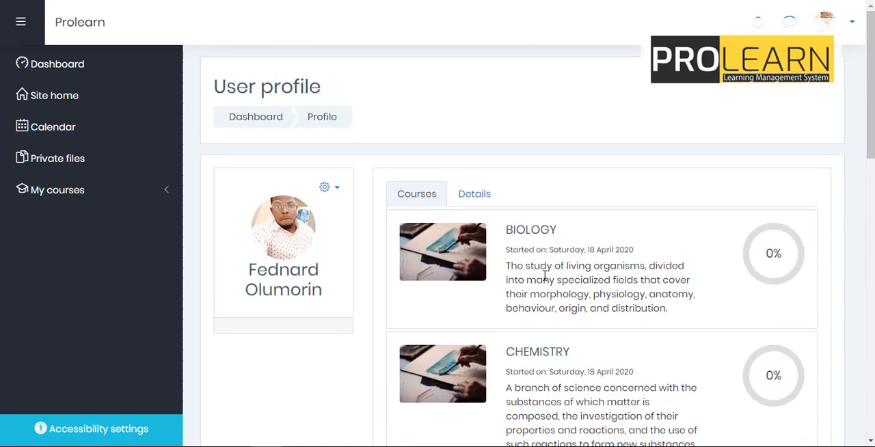
Open Game Development (Scratch) from My courses and view the ticked April 15th–21st items
click(58, 190)
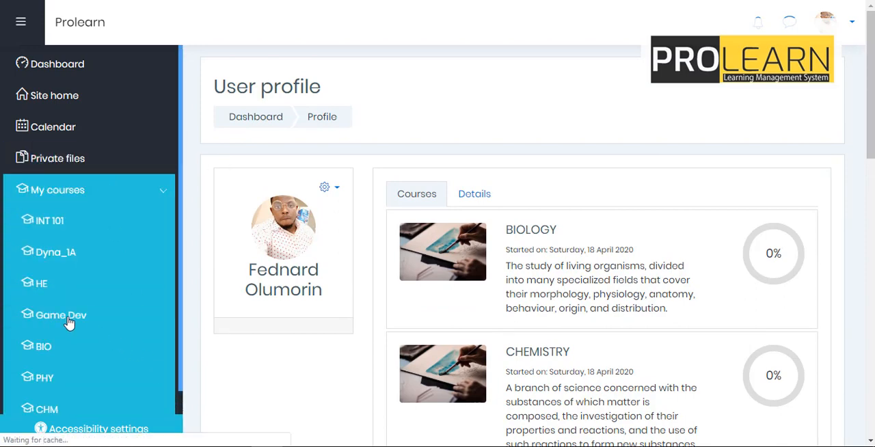
click(60, 315)
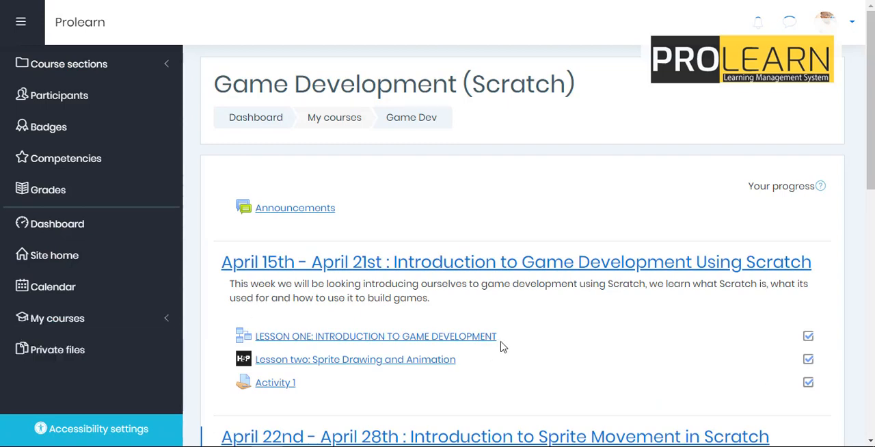
scroll(down, 3)
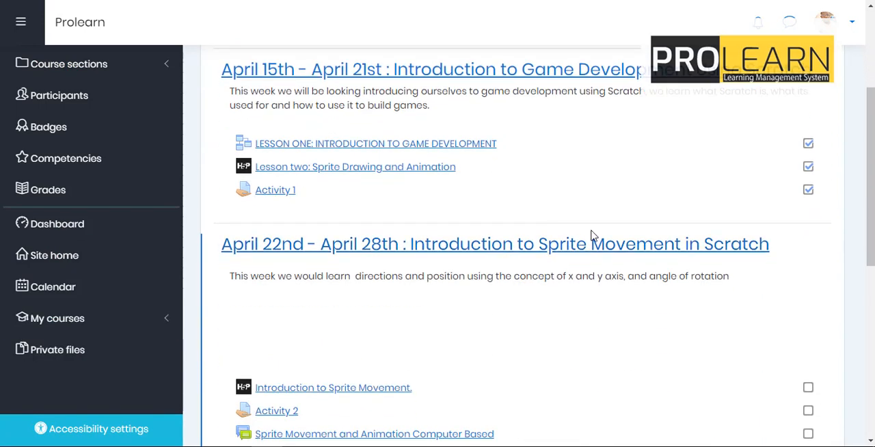
scroll(up, 3)
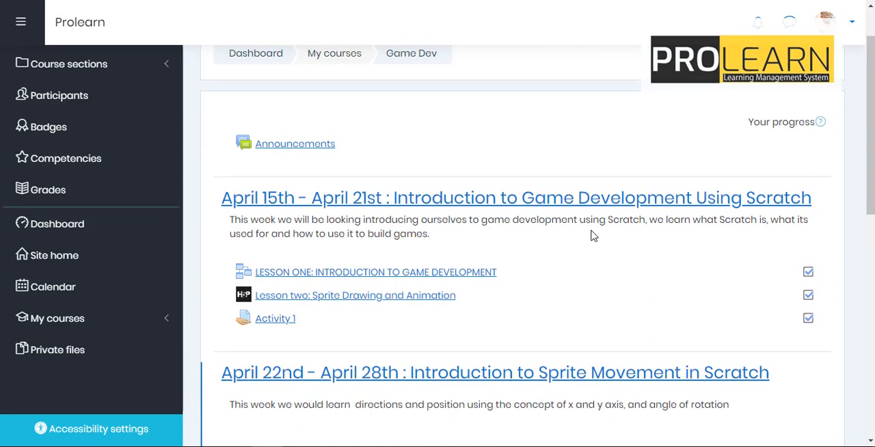
click(358, 432)
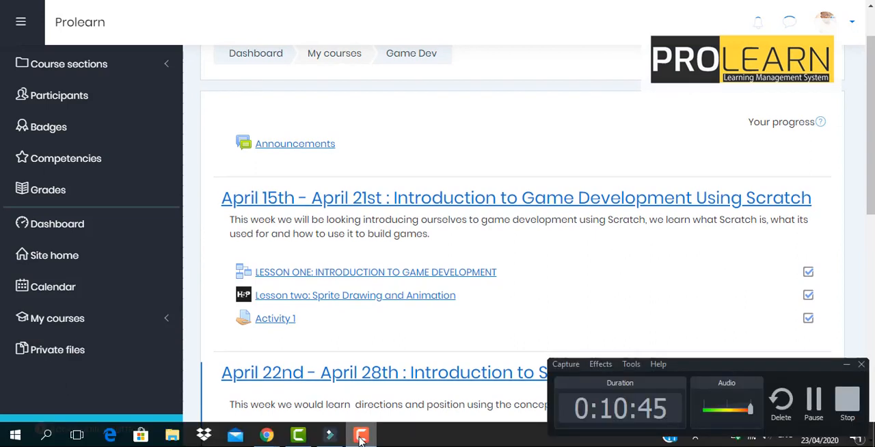